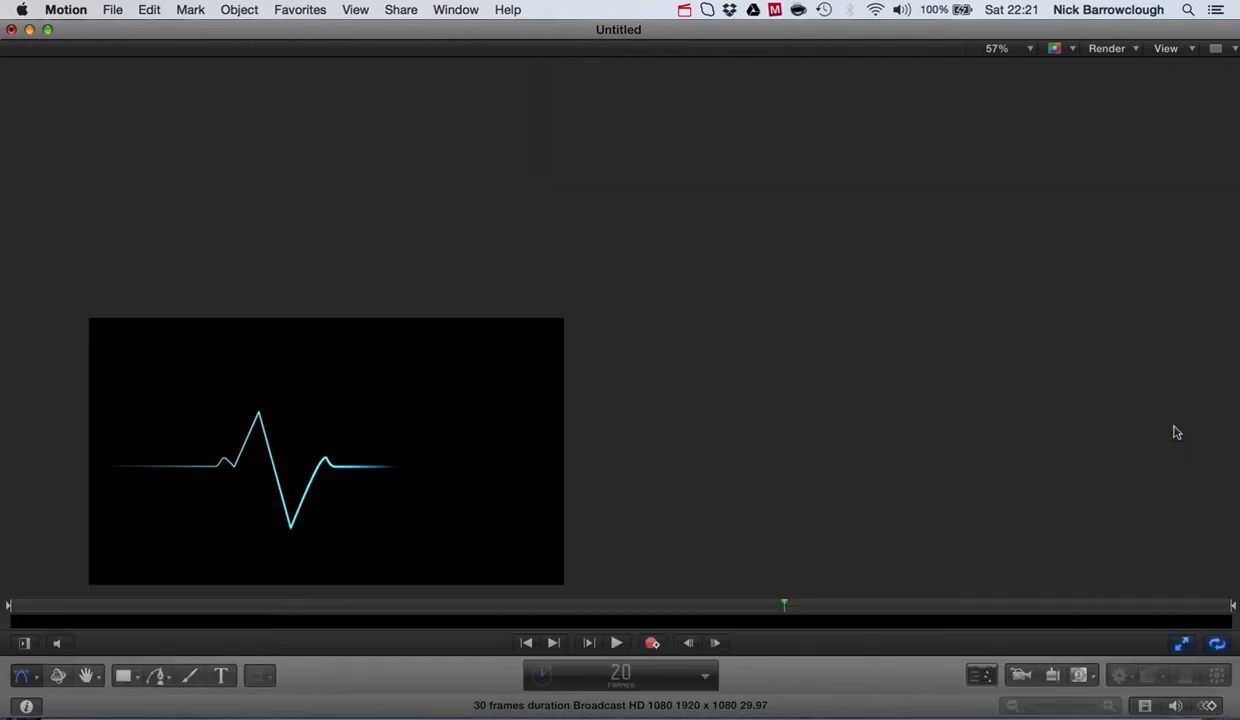
# Fit the canvas in the viewer and preview the existing pulse-line animation
pyautogui.click(1028, 48)
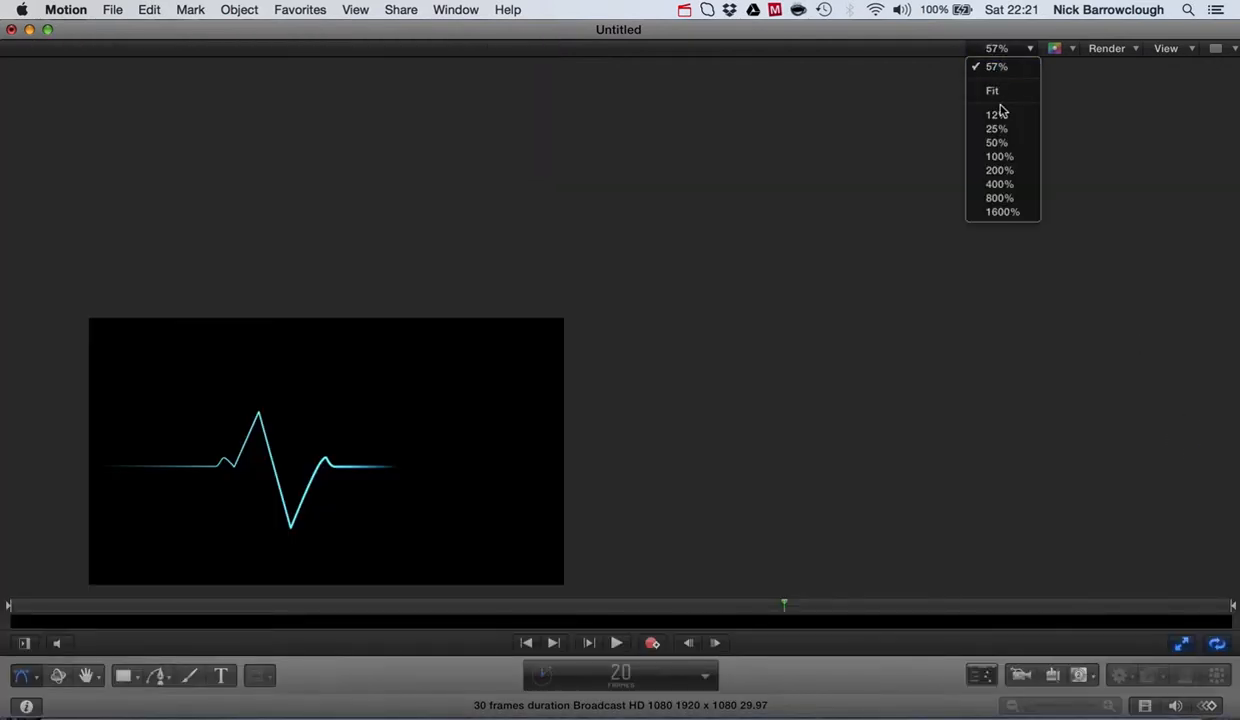
pyautogui.click(992, 90)
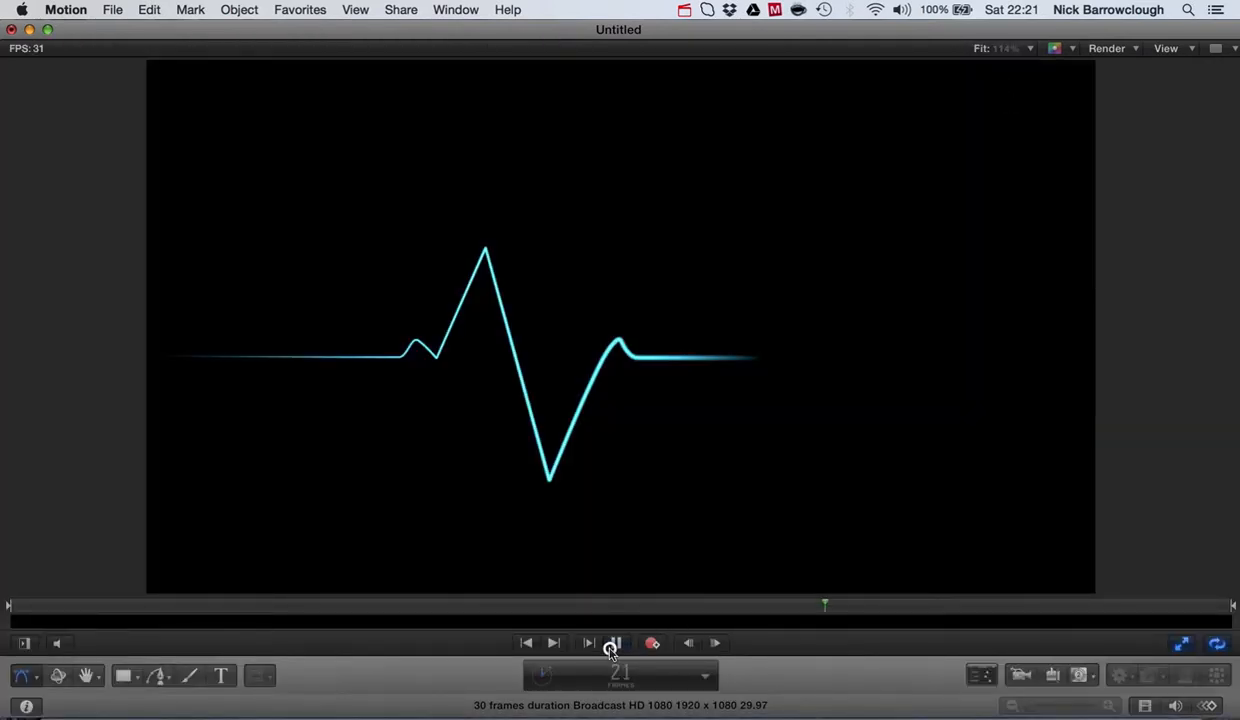
pyautogui.click(616, 644)
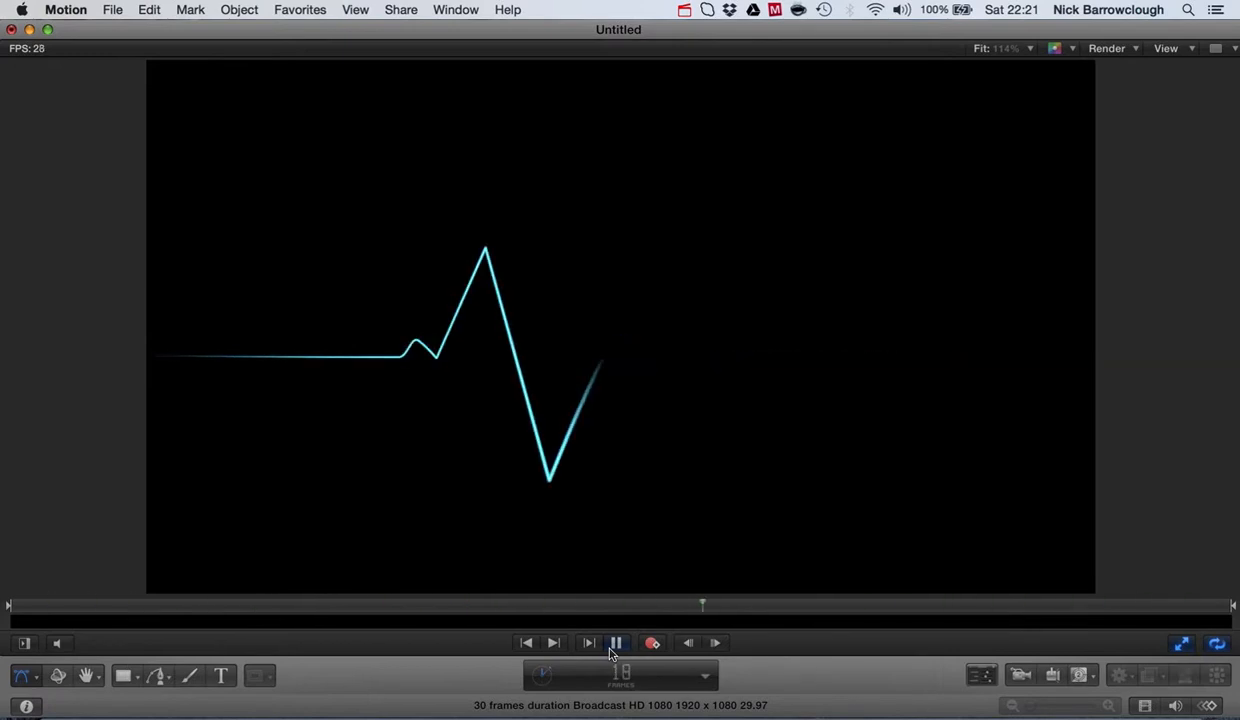
pyautogui.click(616, 644)
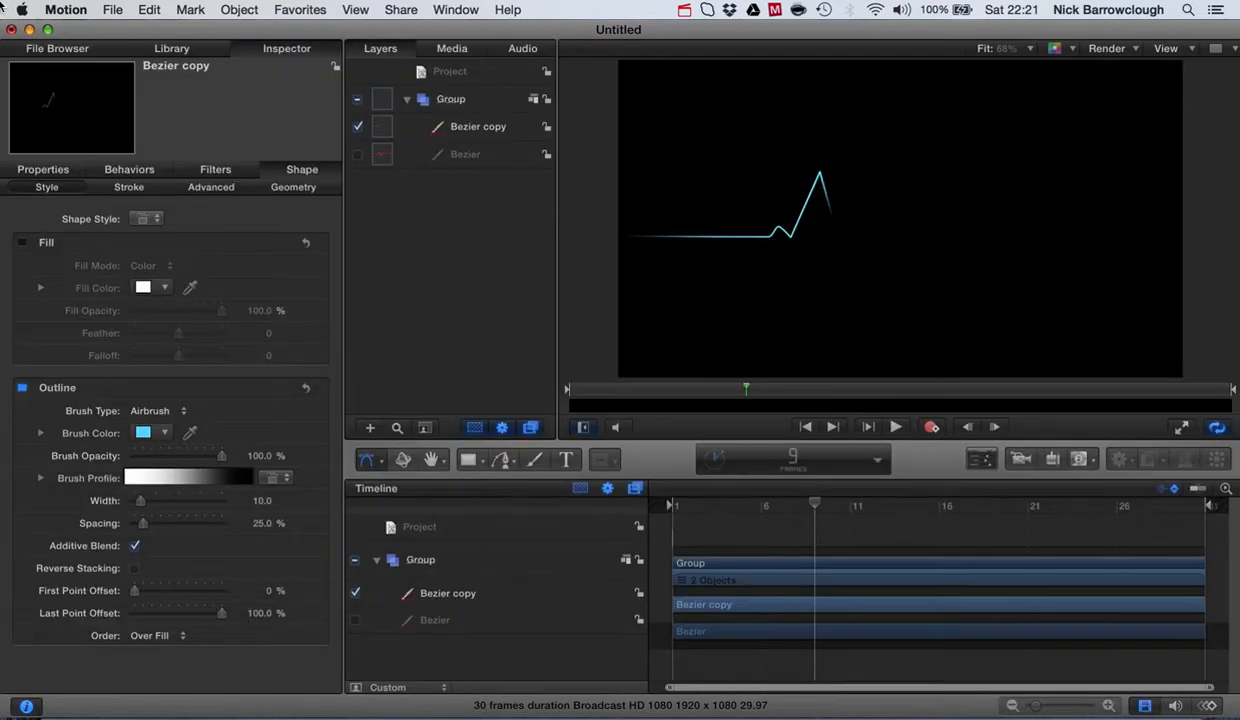
# Collapse the original group and add a new empty group renamed 'Pulse' above it
pyautogui.click(406, 98)
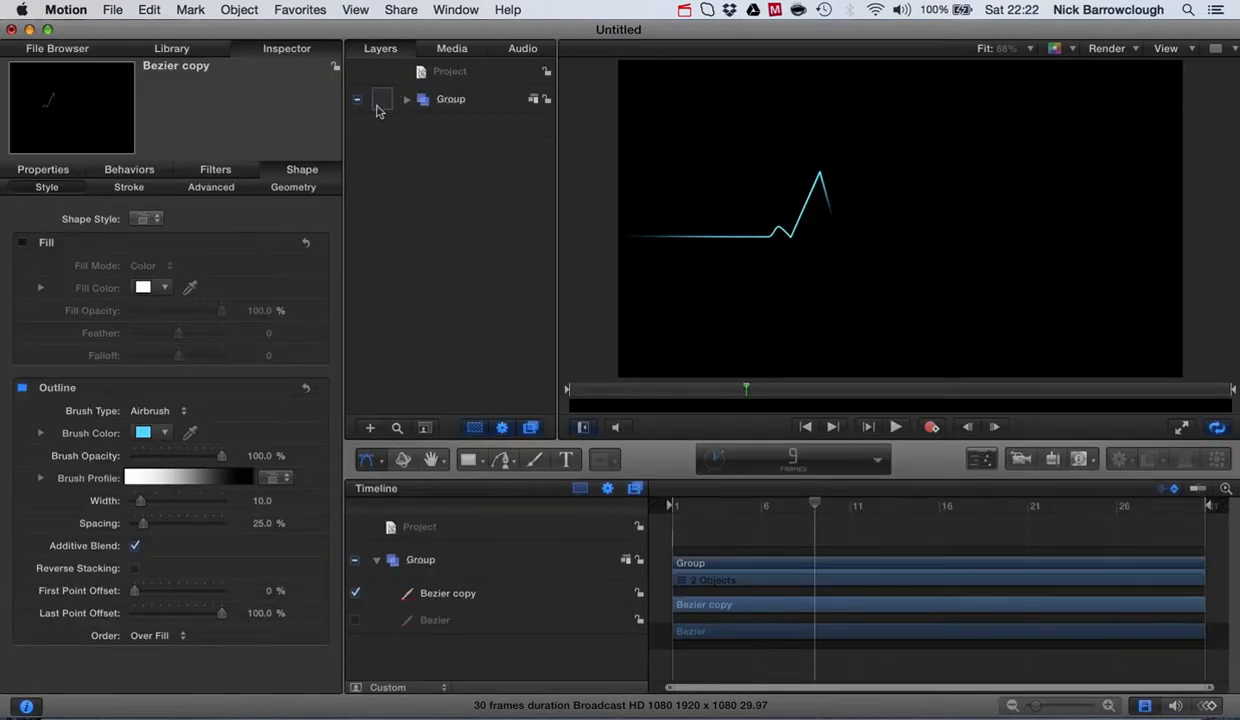
pyautogui.click(356, 98)
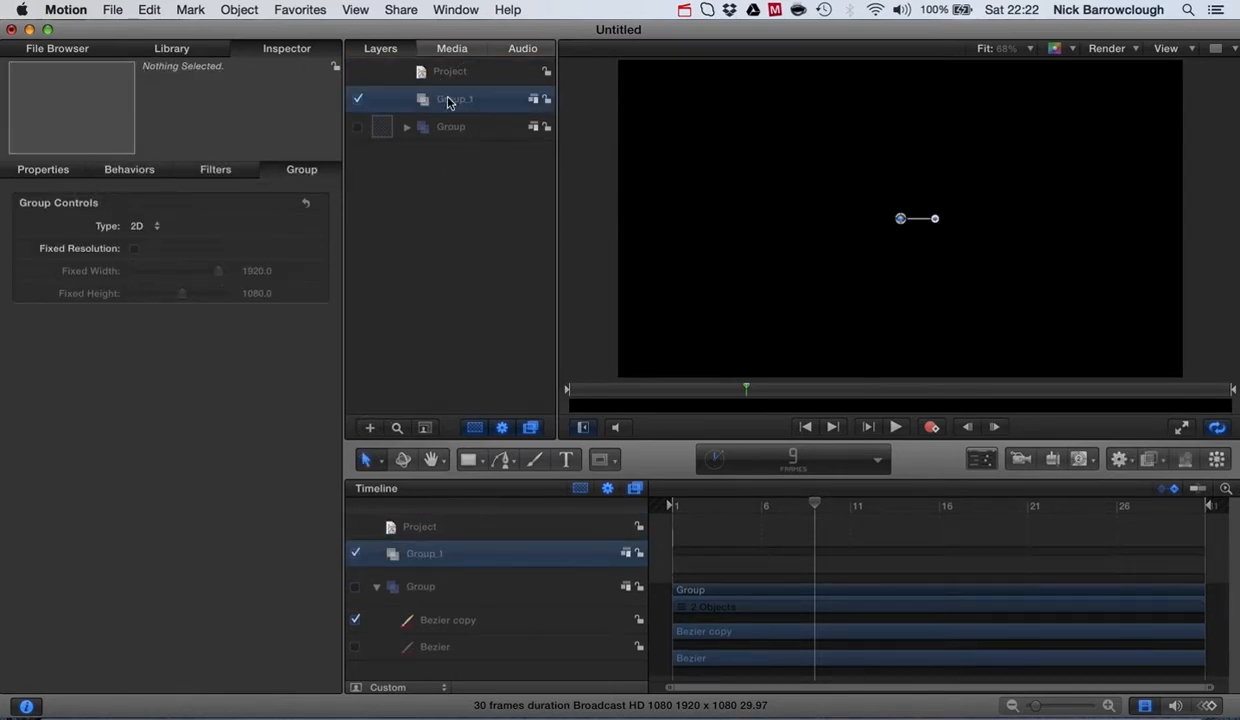
pyautogui.doubleClick(456, 98)
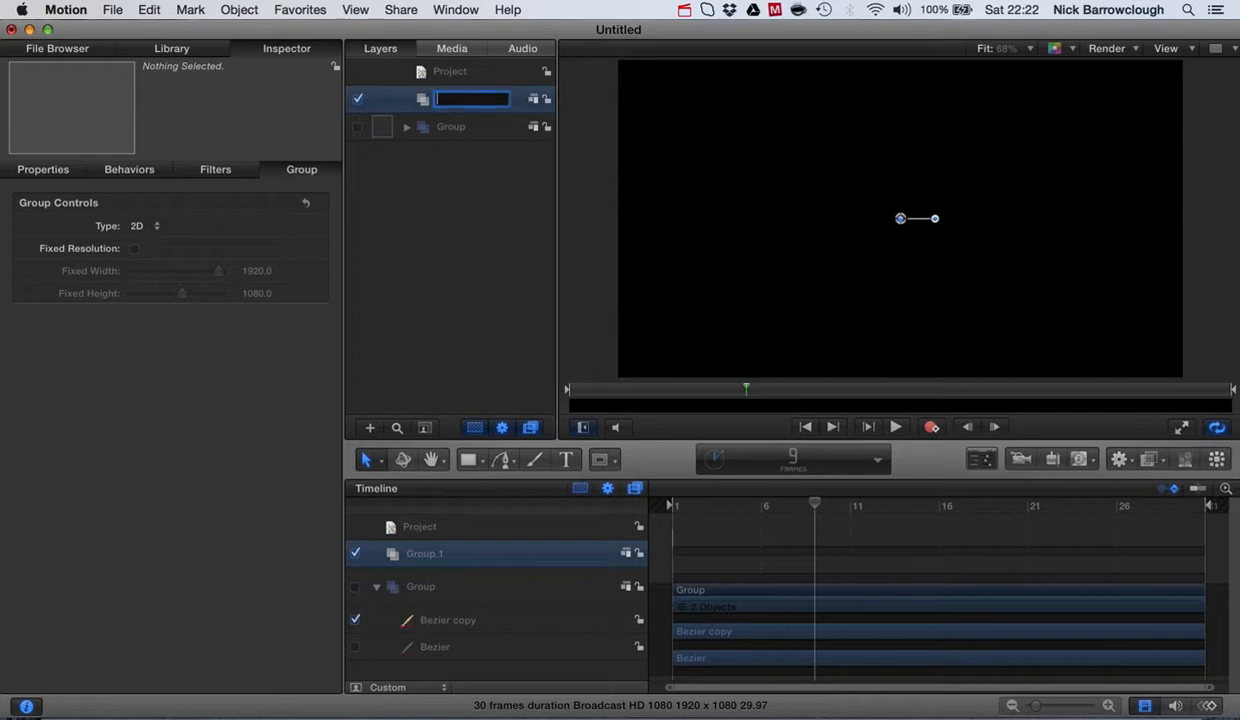
pyautogui.write('Pulse')
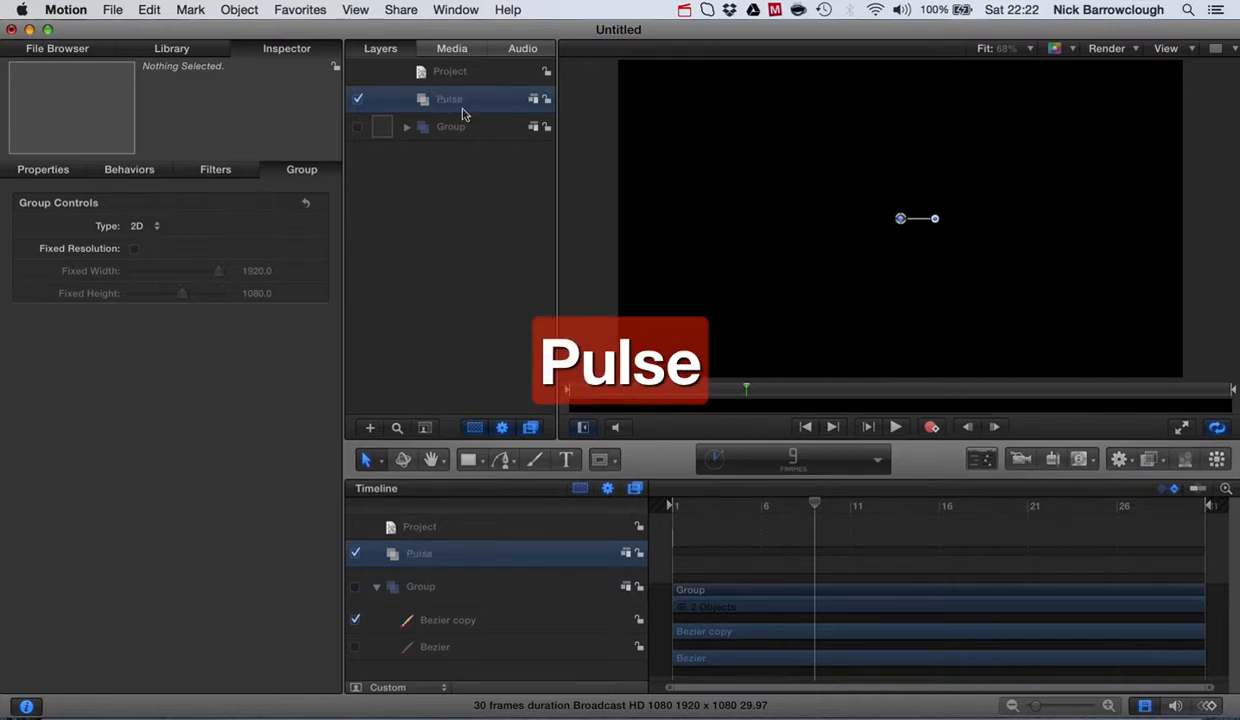
pyautogui.doubleClick(448, 98)
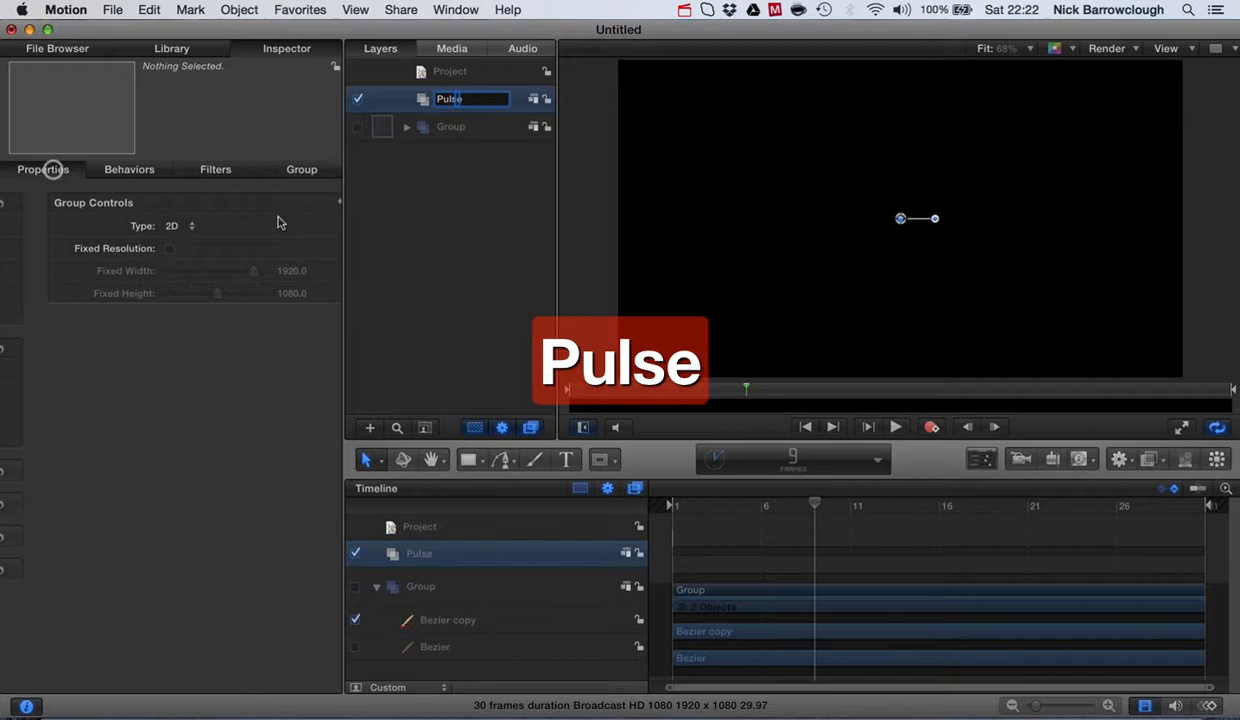
pyautogui.click(506, 458)
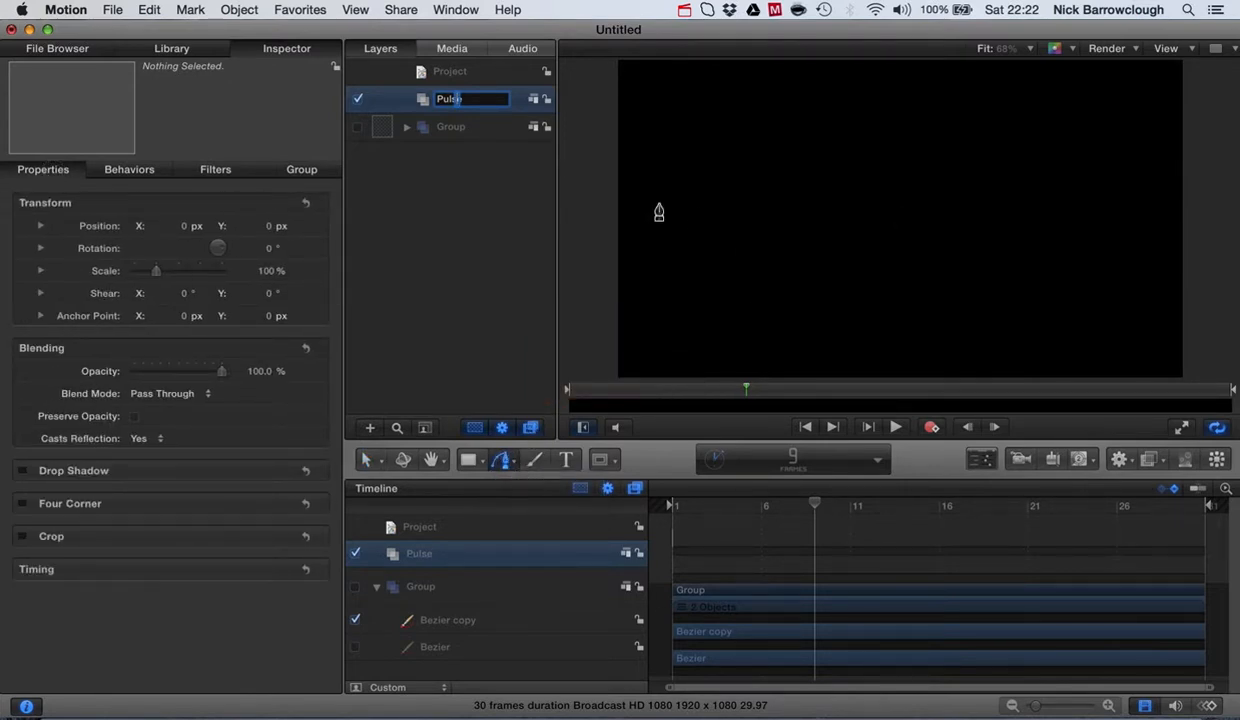
pyautogui.moveTo(620, 248)
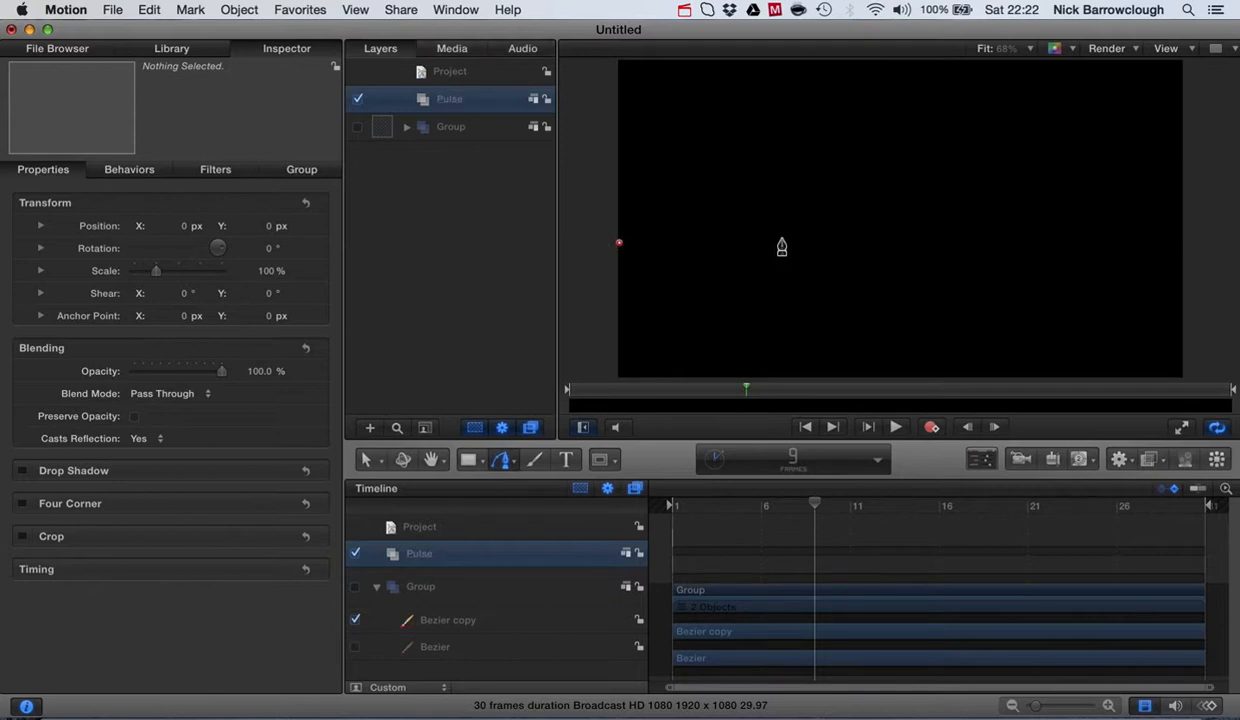
# Draw the Bezier 1 heartbeat line from the left edge across the canvas to the right
pyautogui.moveTo(618, 244); pyautogui.dragTo(764, 248)
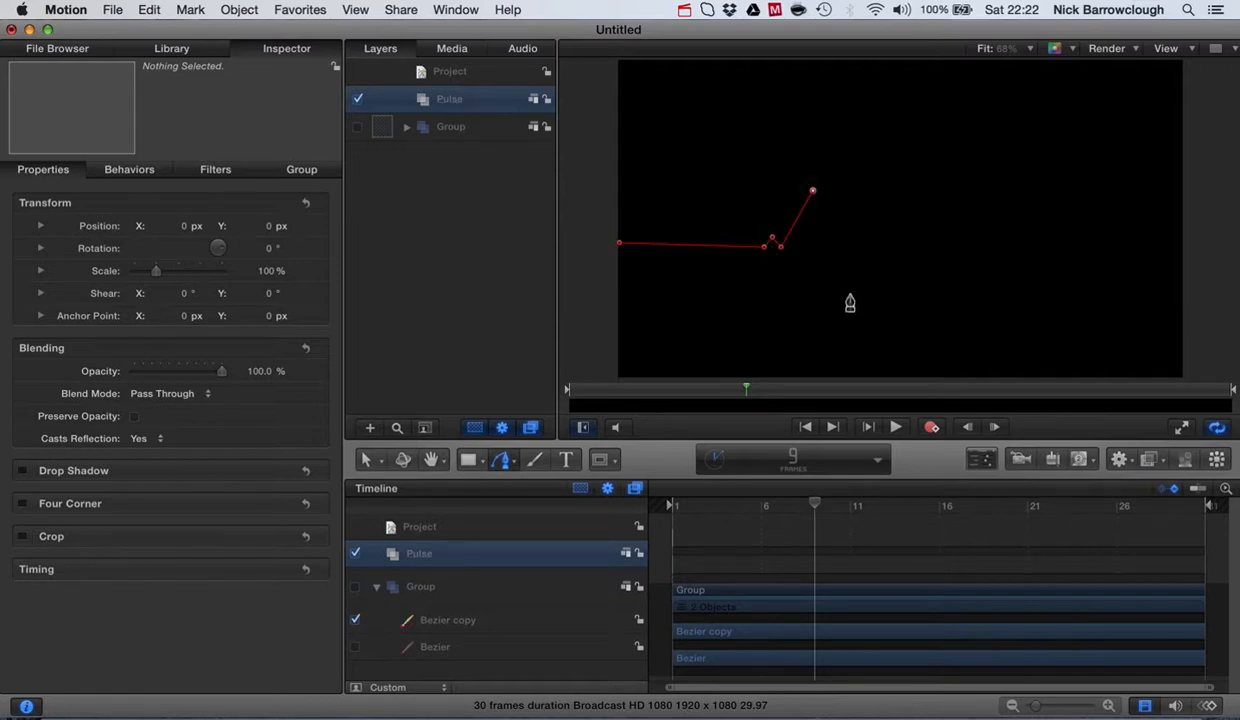
pyautogui.click(864, 252)
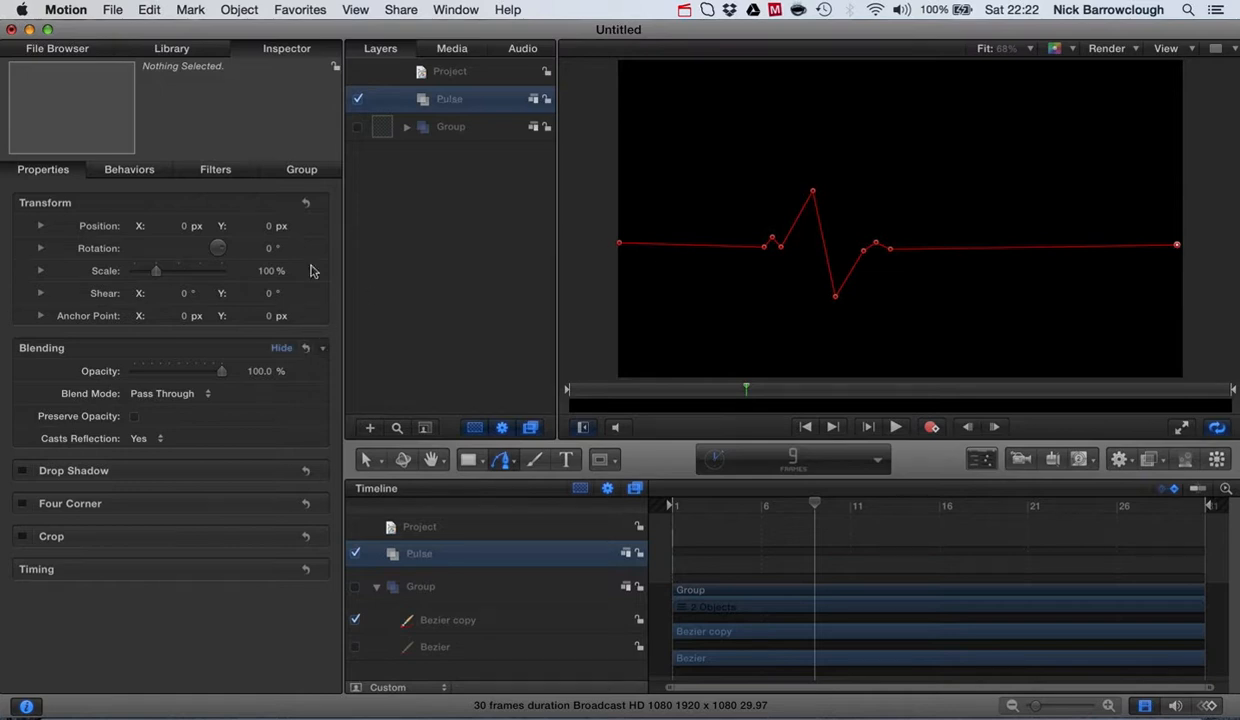
pyautogui.click(368, 458)
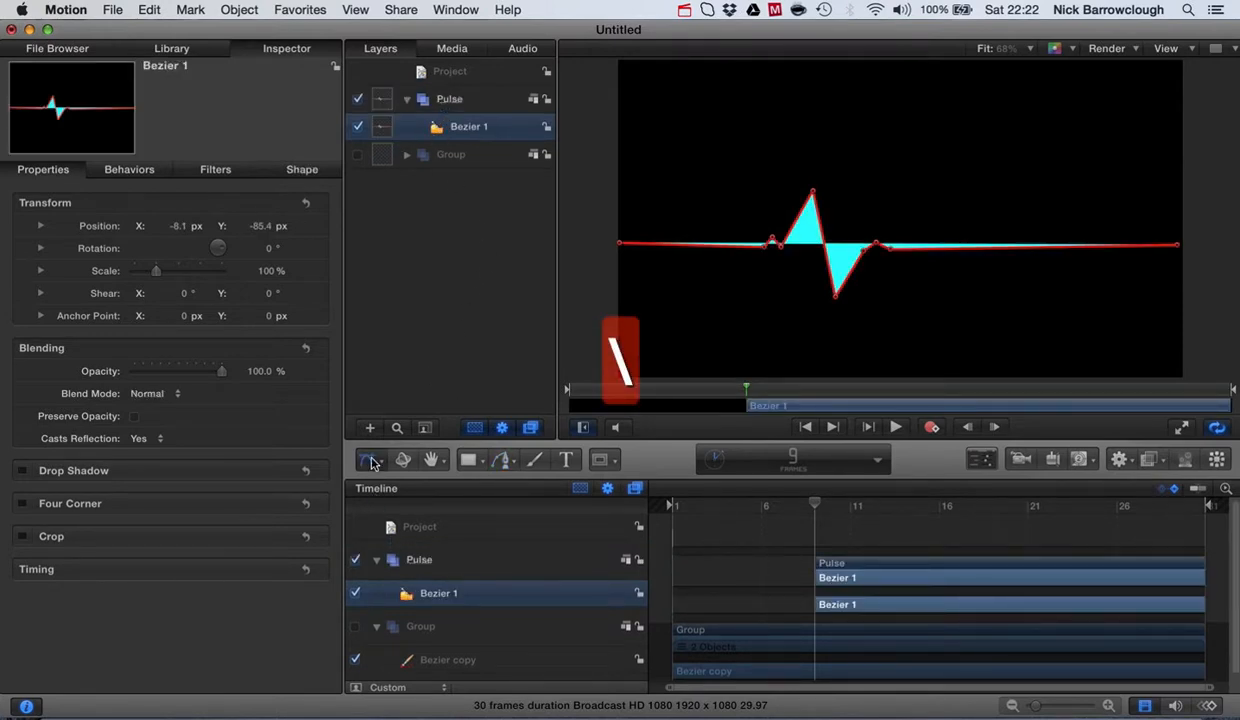
# Reshape the Bezier points for a taller peak, deeper trough and a small bump after it
pyautogui.click(370, 458)
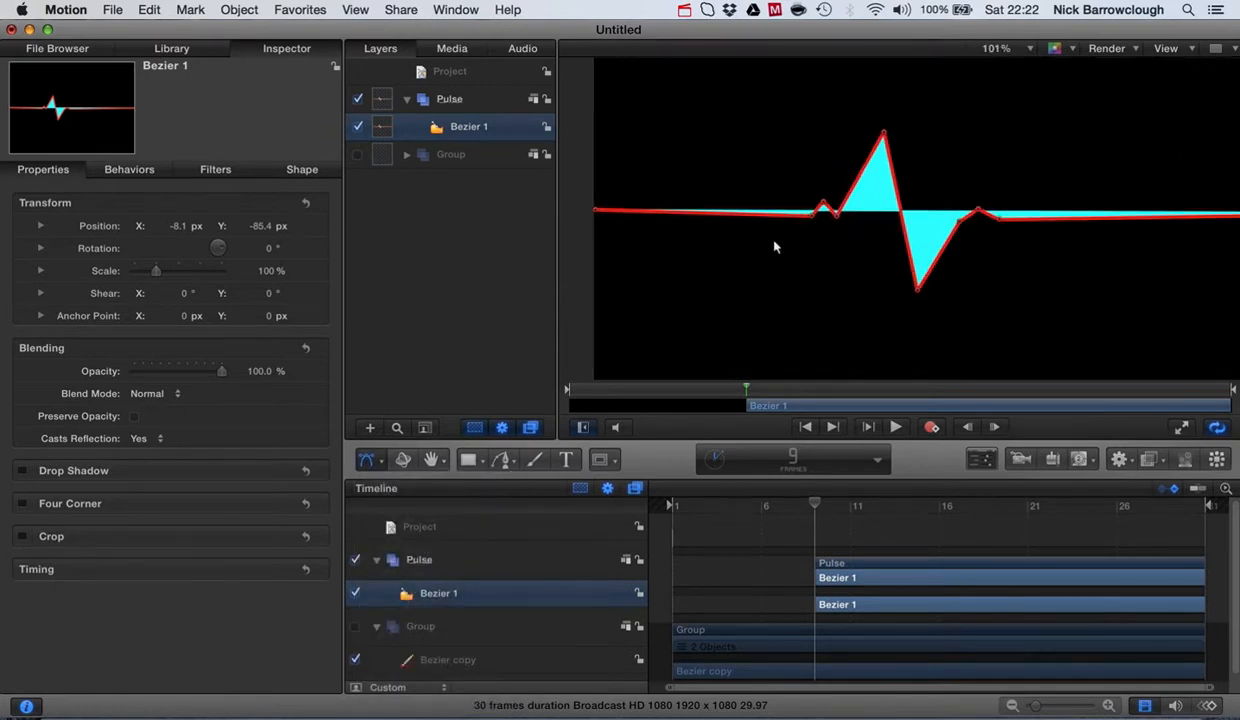
pyautogui.moveTo(810, 160)
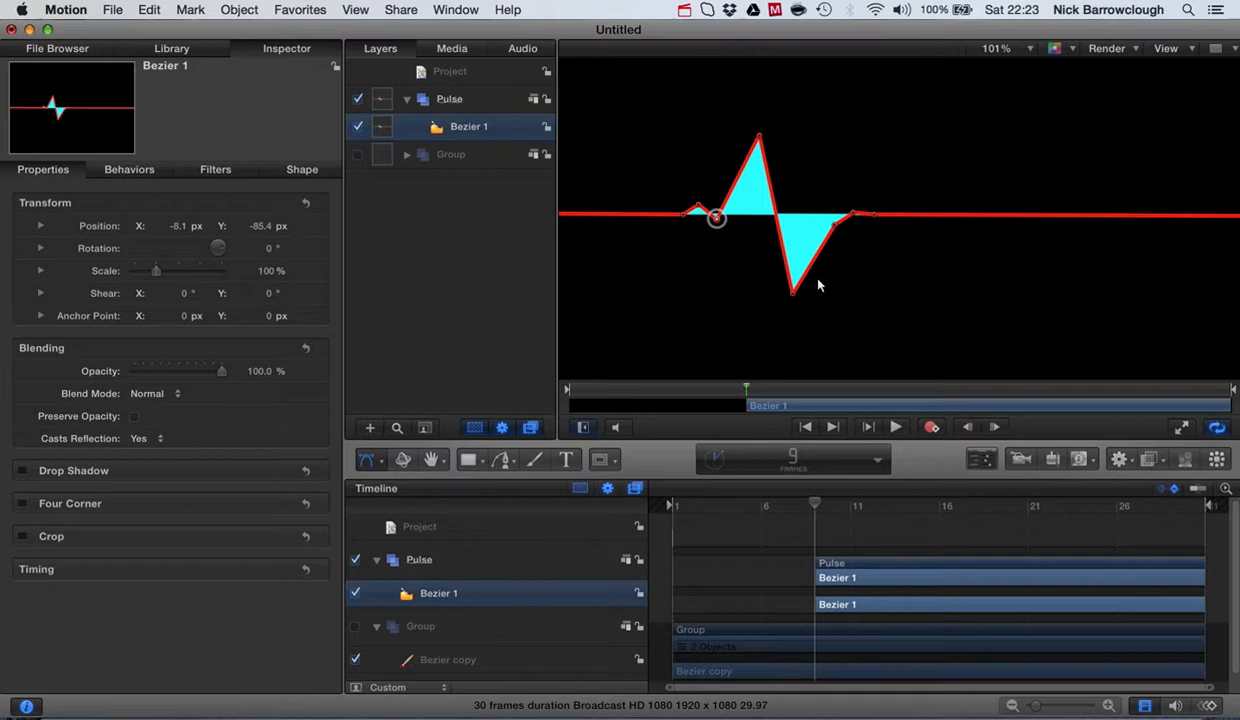
pyautogui.moveTo(796, 290); pyautogui.dragTo(824, 316)
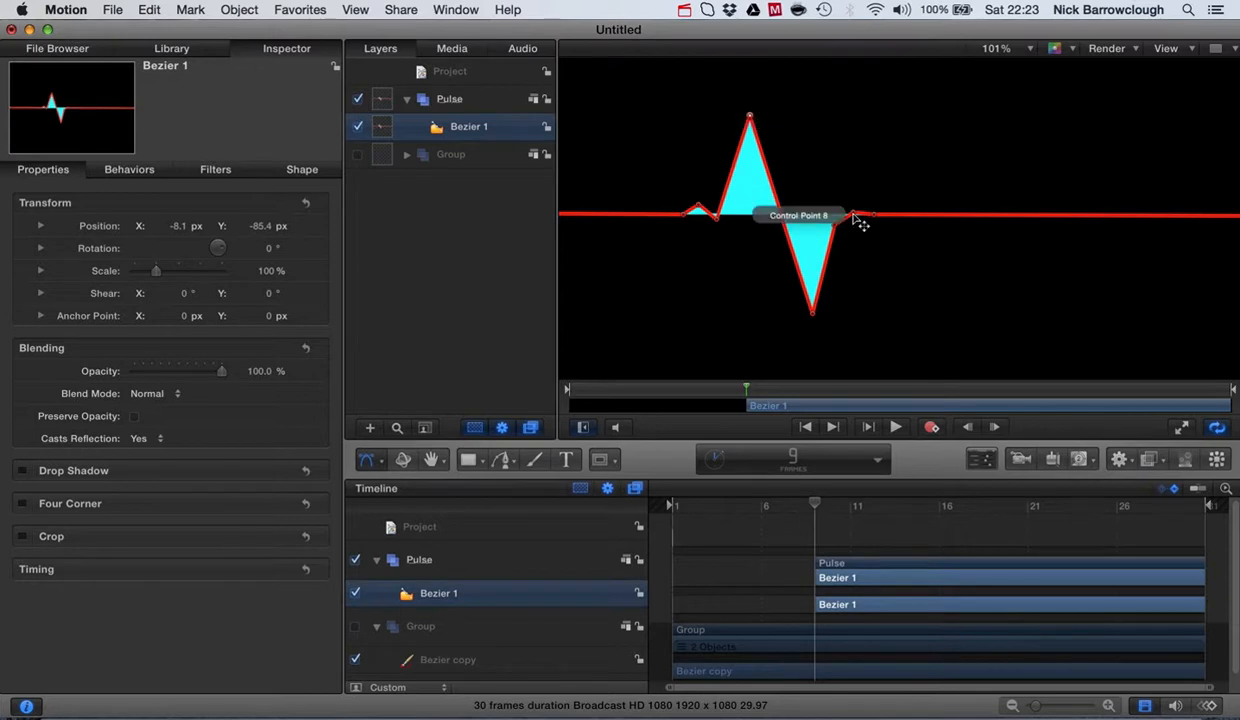
pyautogui.moveTo(852, 220); pyautogui.dragTo(852, 204)
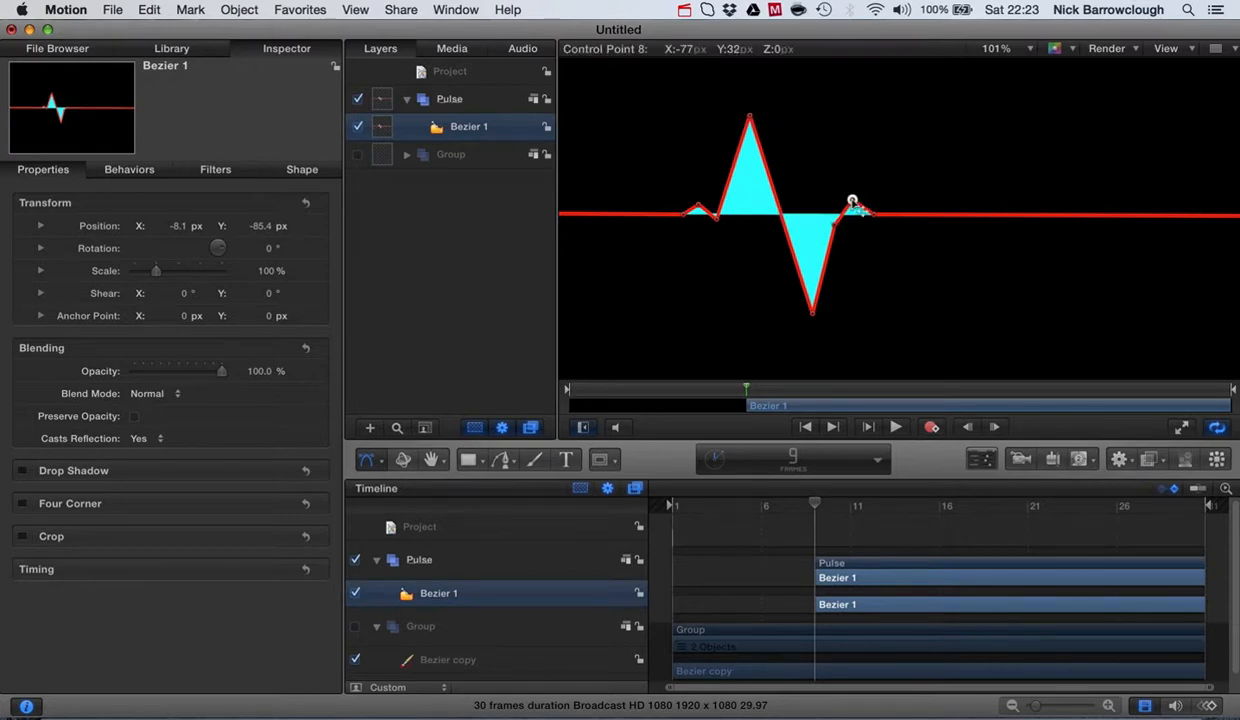
pyautogui.moveTo(852, 202); pyautogui.dragTo(838, 220)
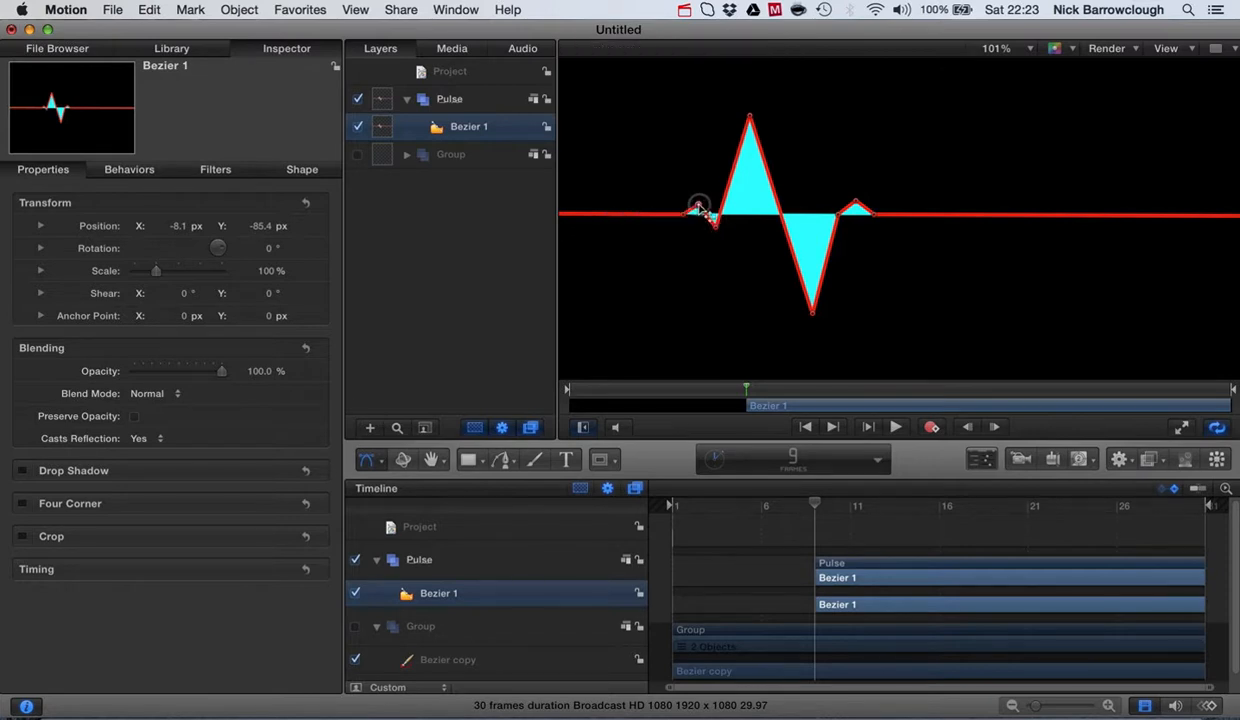
# Make Control Point 2 on the left bump a Smooth curve point
pyautogui.rightClick(700, 210)
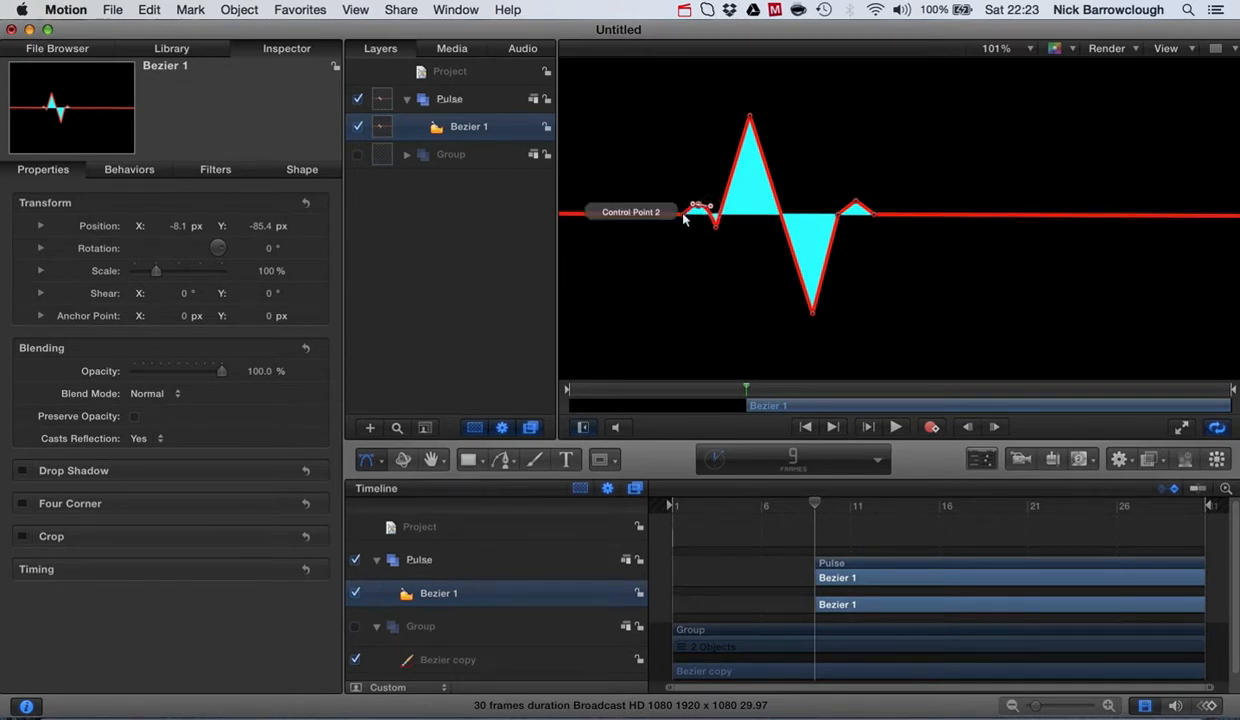
pyautogui.rightClick(700, 210)
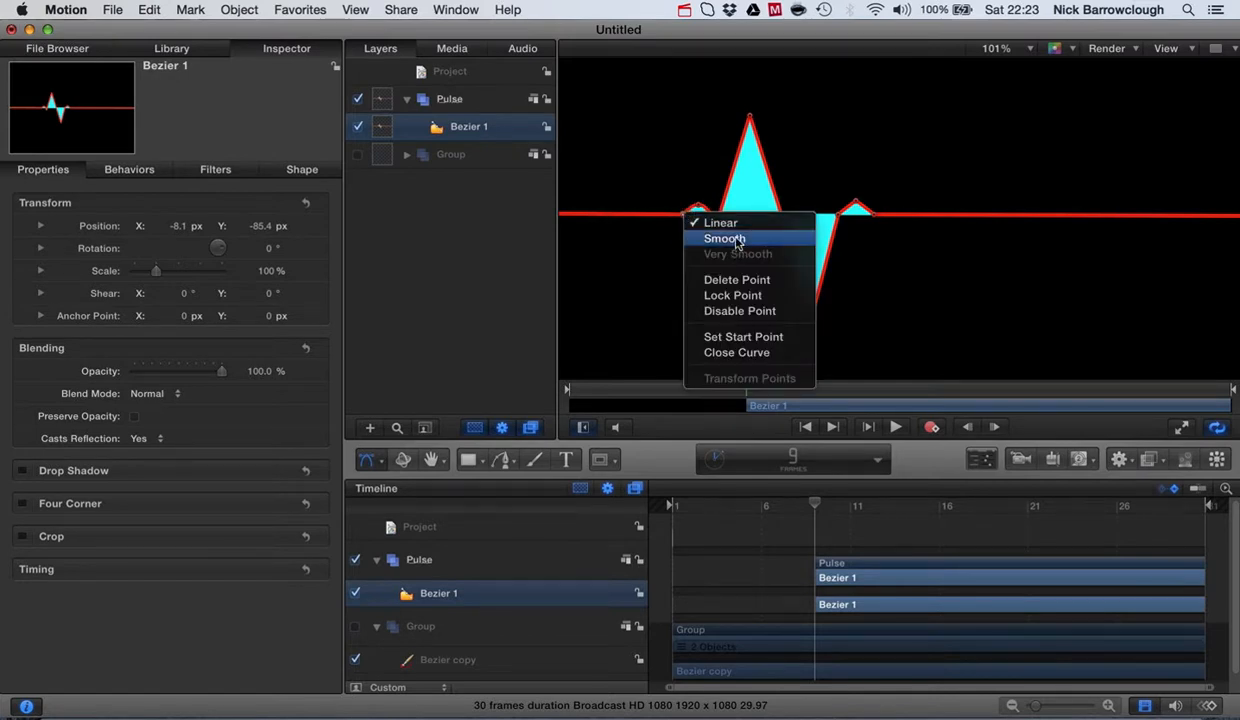
pyautogui.click(724, 238)
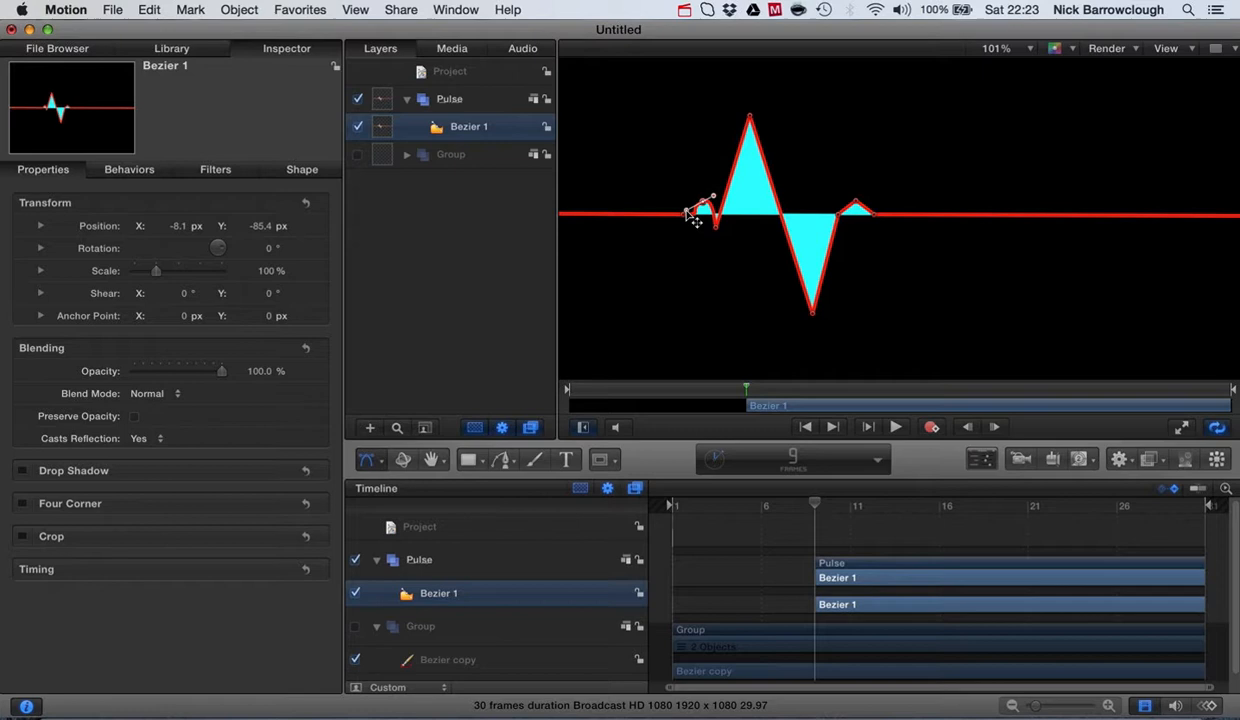
pyautogui.click(706, 210)
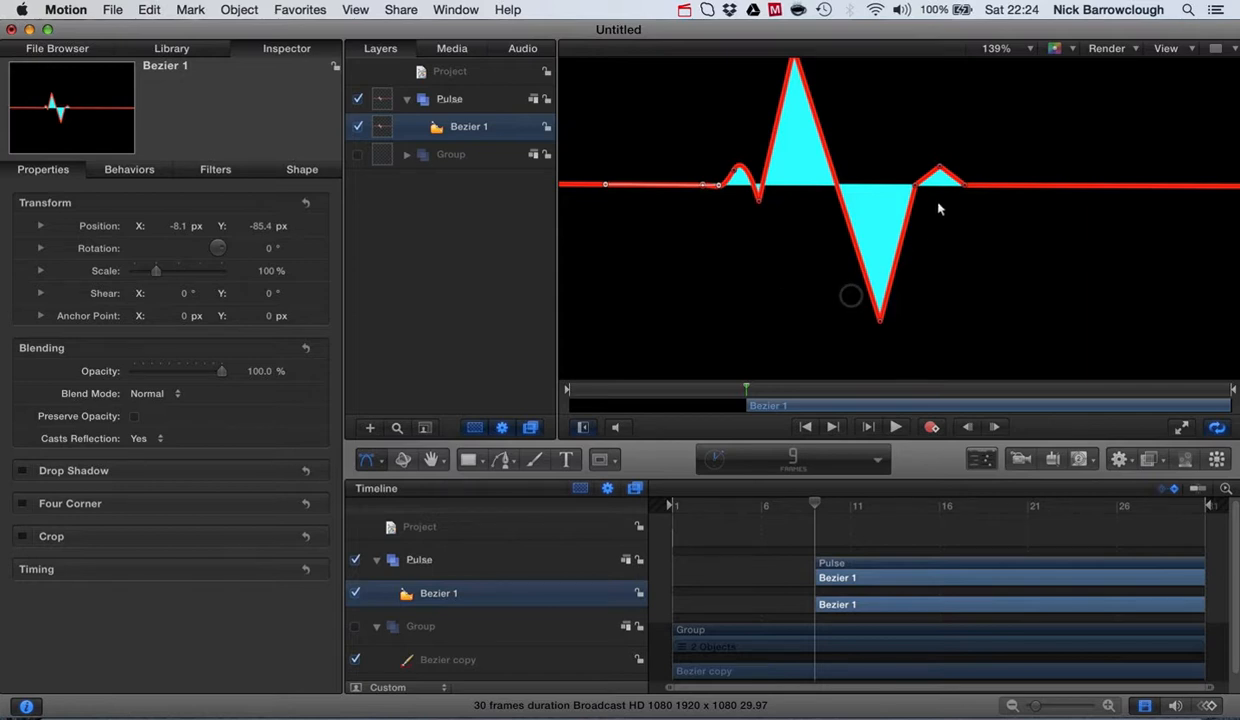
# Smooth the two points of the right bump after the trough
pyautogui.rightClick(944, 168)
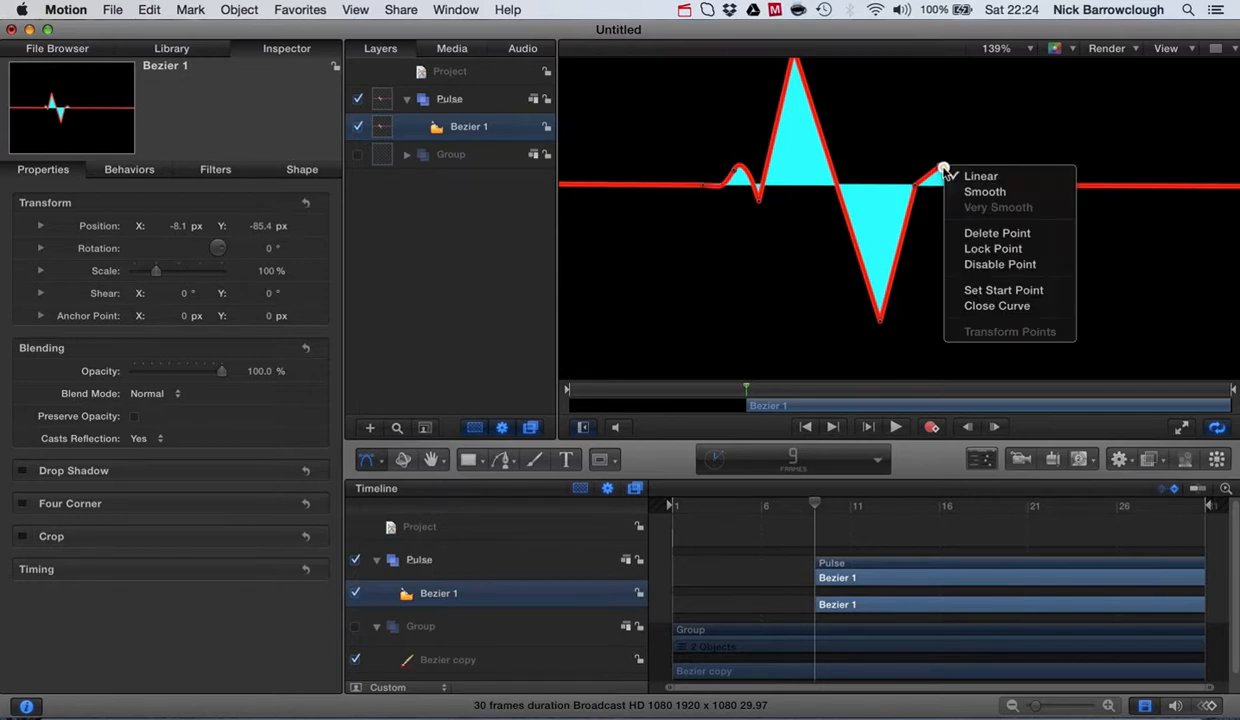
pyautogui.click(984, 192)
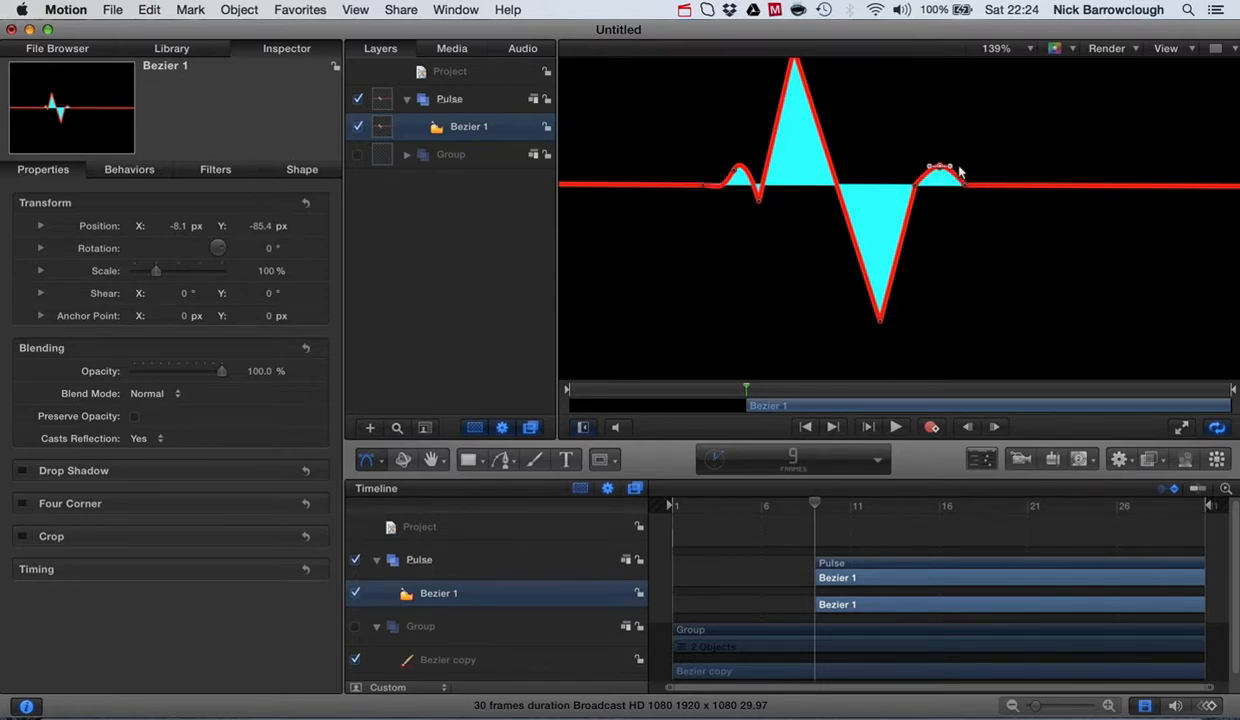
pyautogui.rightClick(940, 168)
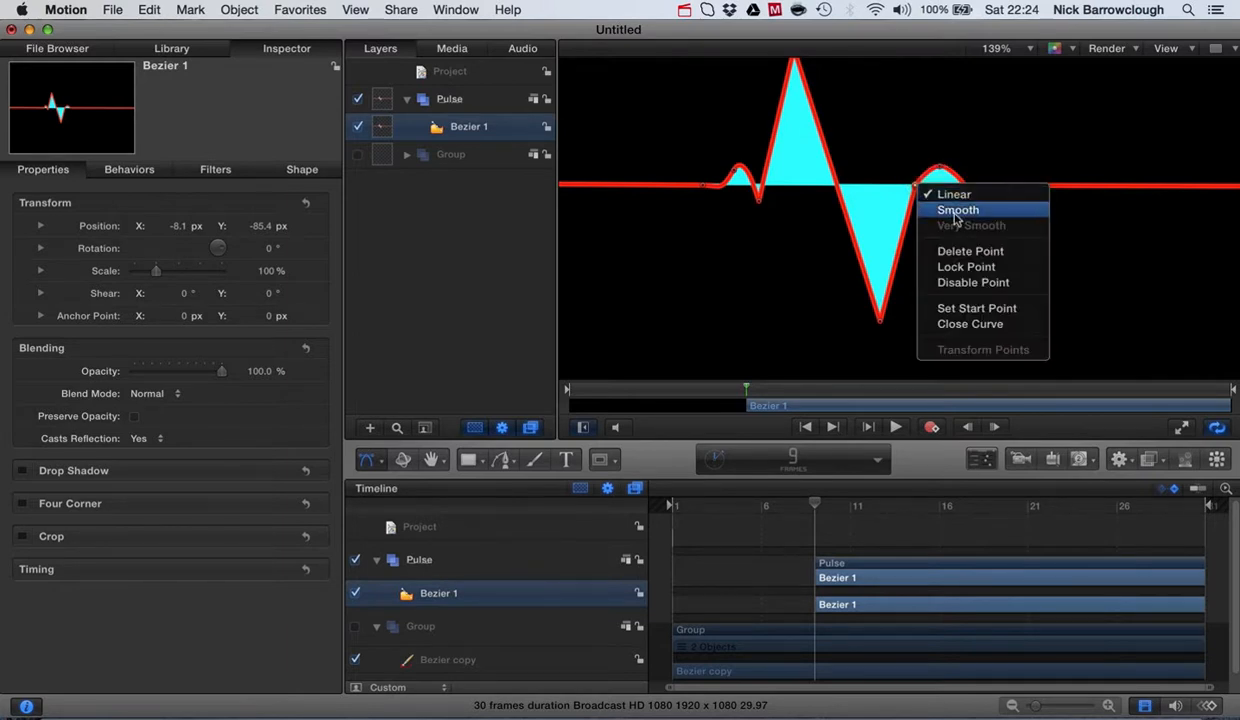
pyautogui.click(956, 210)
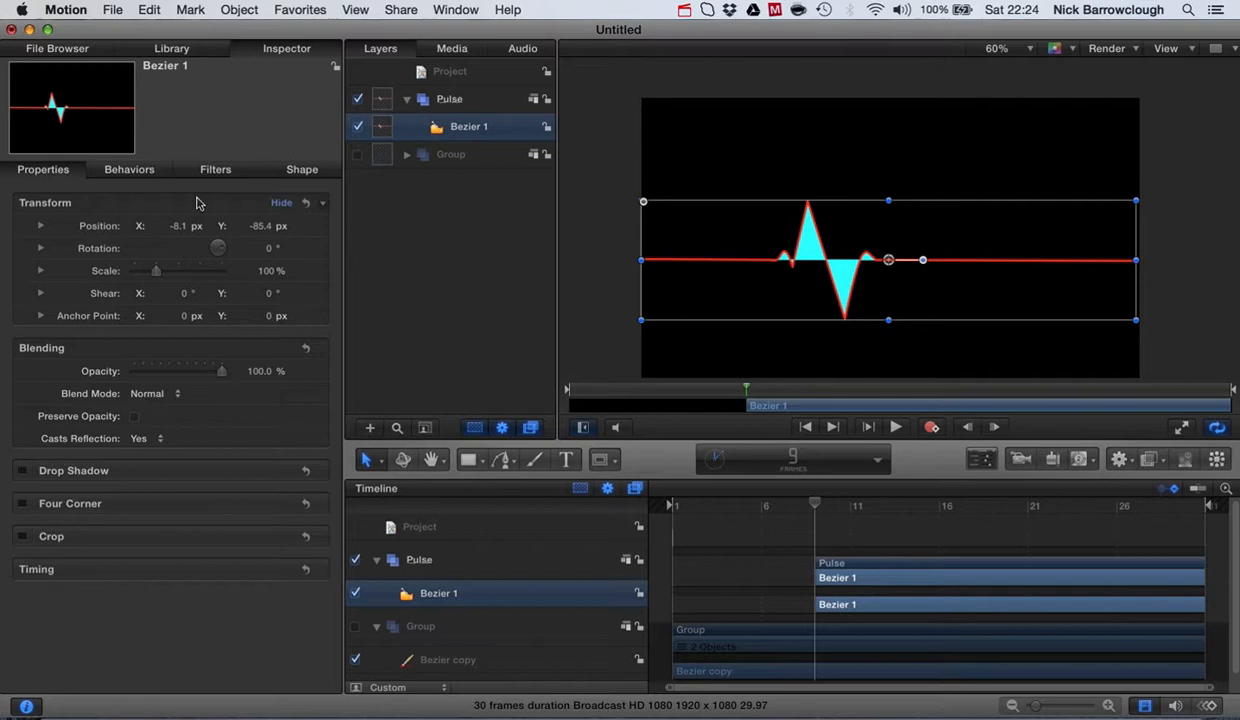
# Turn off the Bezier 1 fill so it shows as a cyan line, then bring up the Library
pyautogui.click(300, 168)
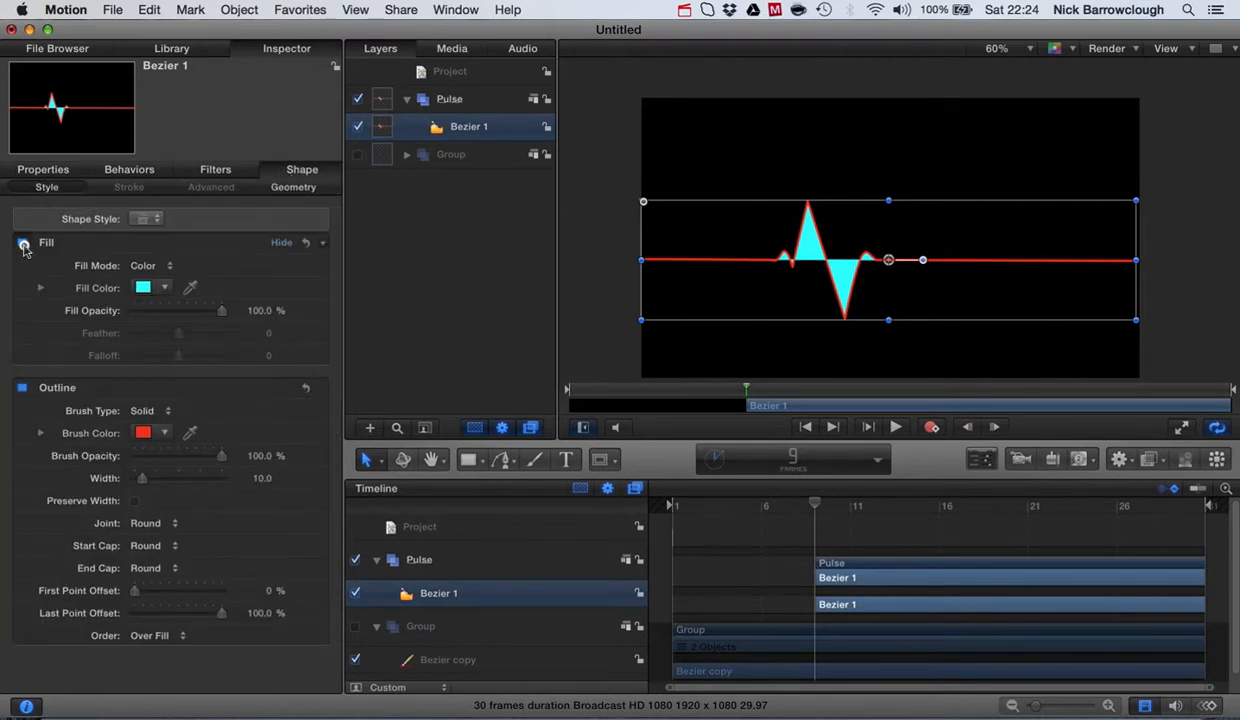
pyautogui.click(24, 244)
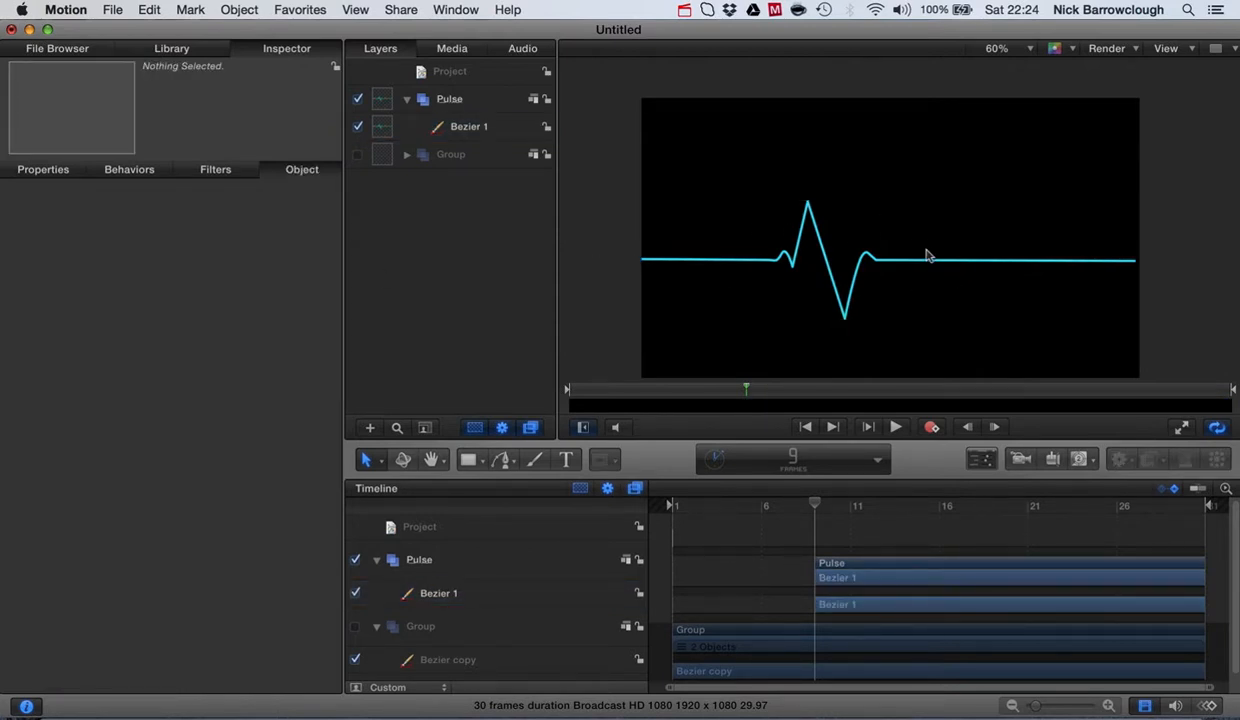
pyautogui.click(370, 458)
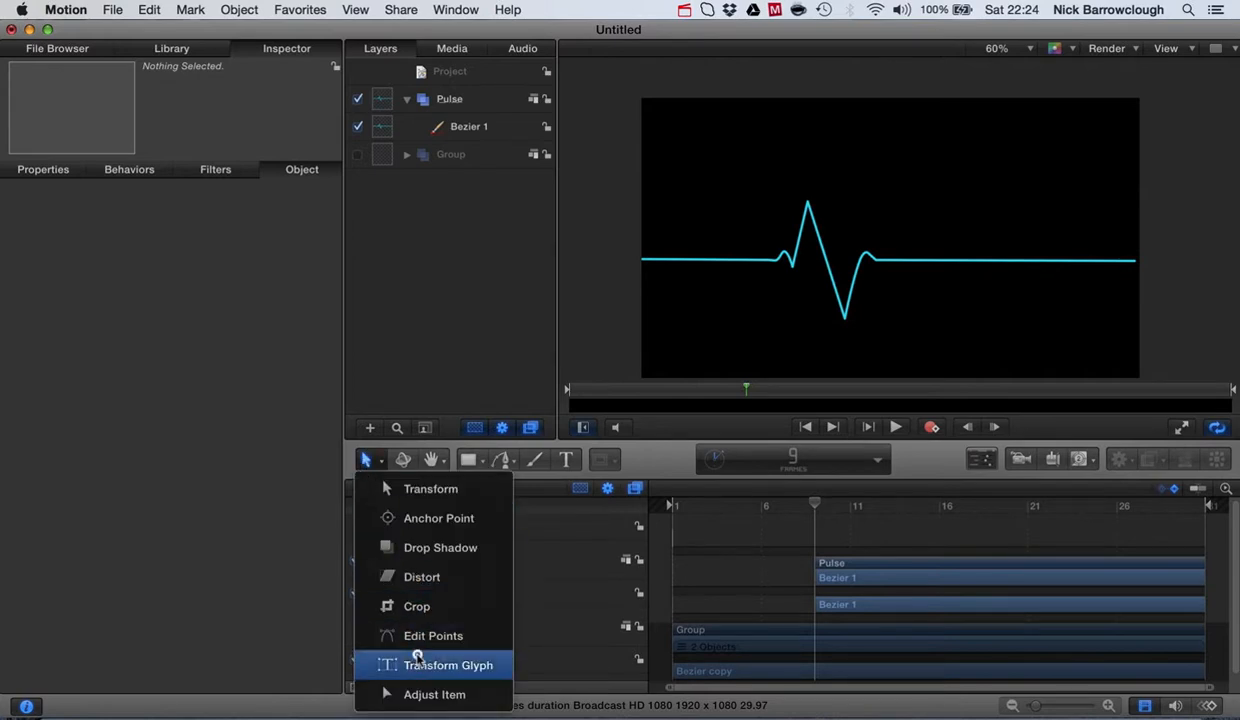
pyautogui.click(432, 636)
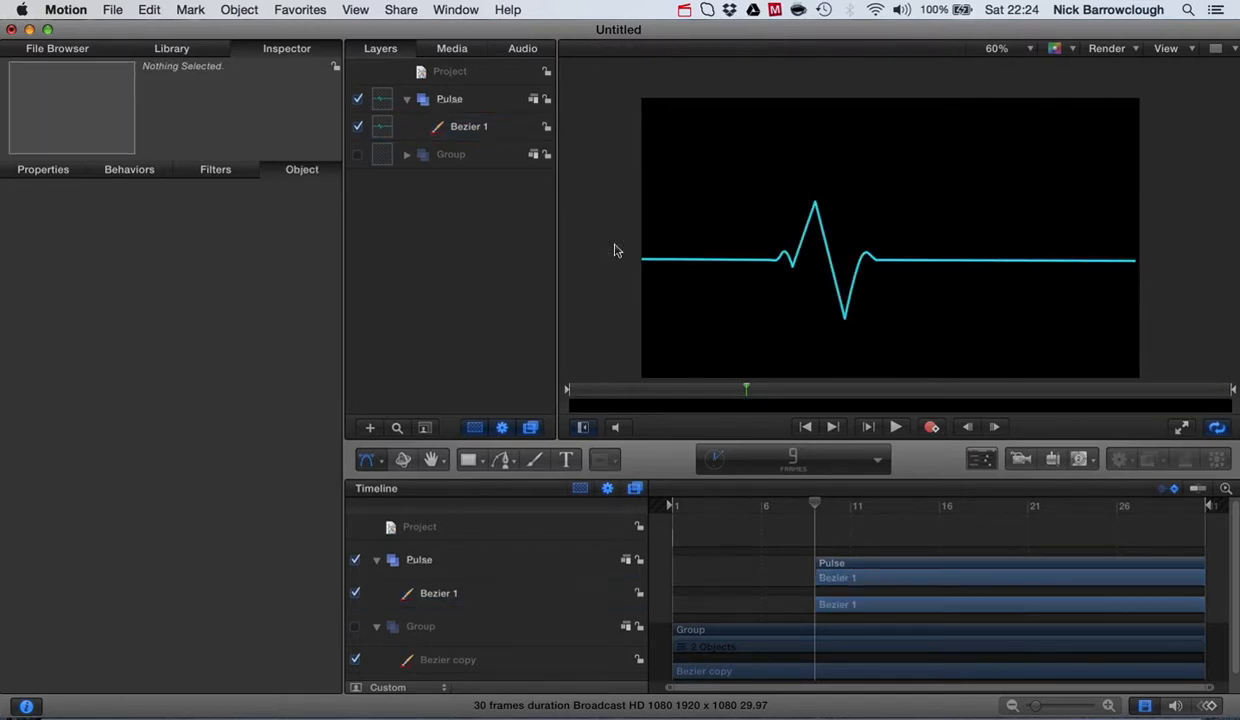
pyautogui.moveTo(556, 212)
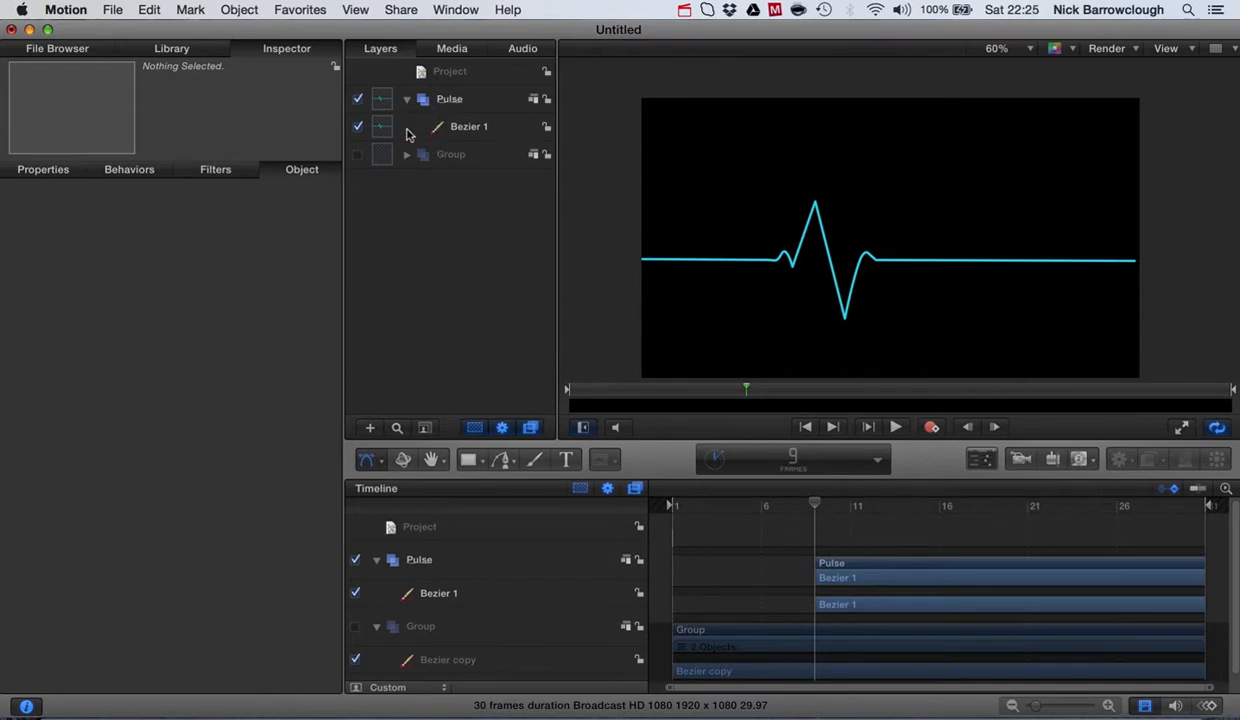
pyautogui.click(172, 48)
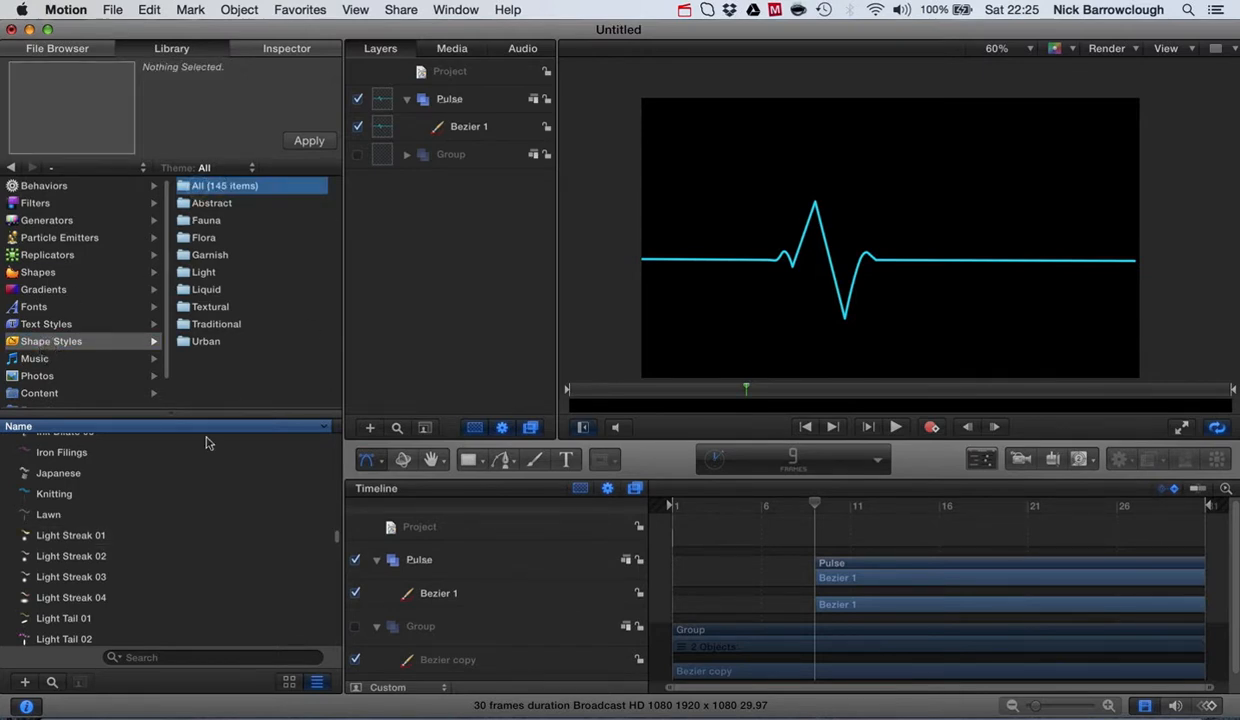
# Preview Light Streak 01–04 and apply Light Streak 02 to the Bezier 1 line
pyautogui.click(70, 536)
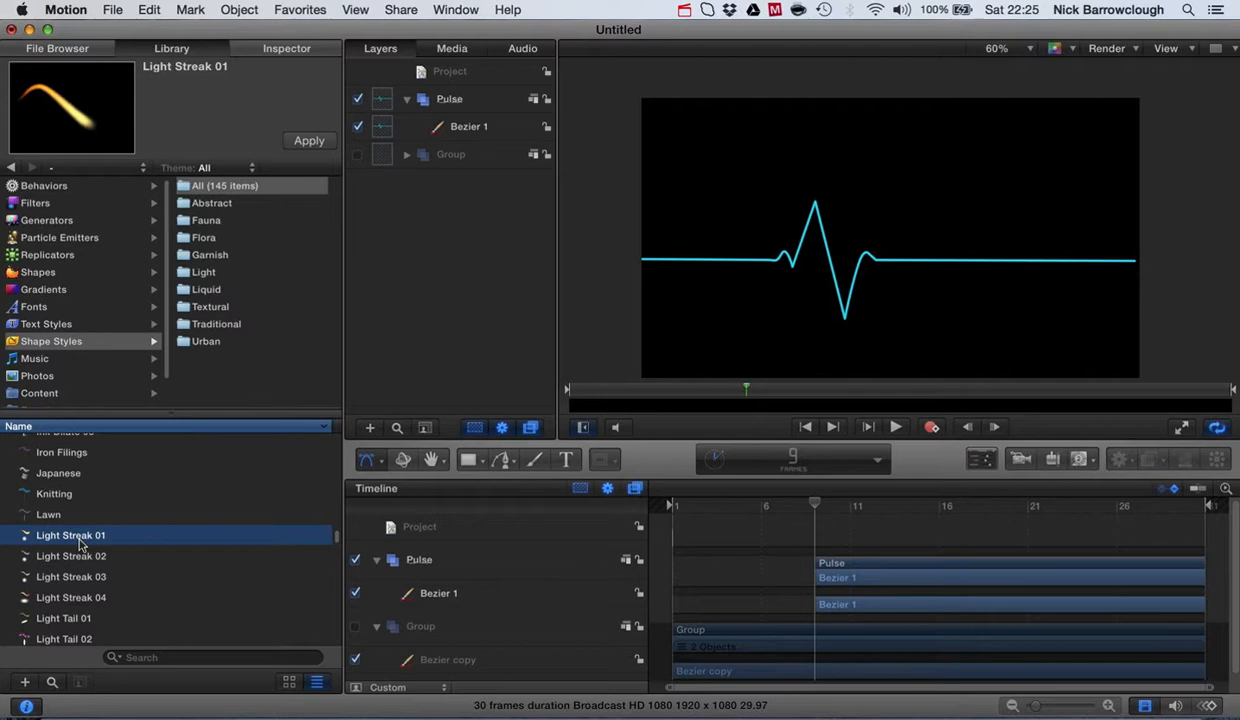
pyautogui.click(72, 556)
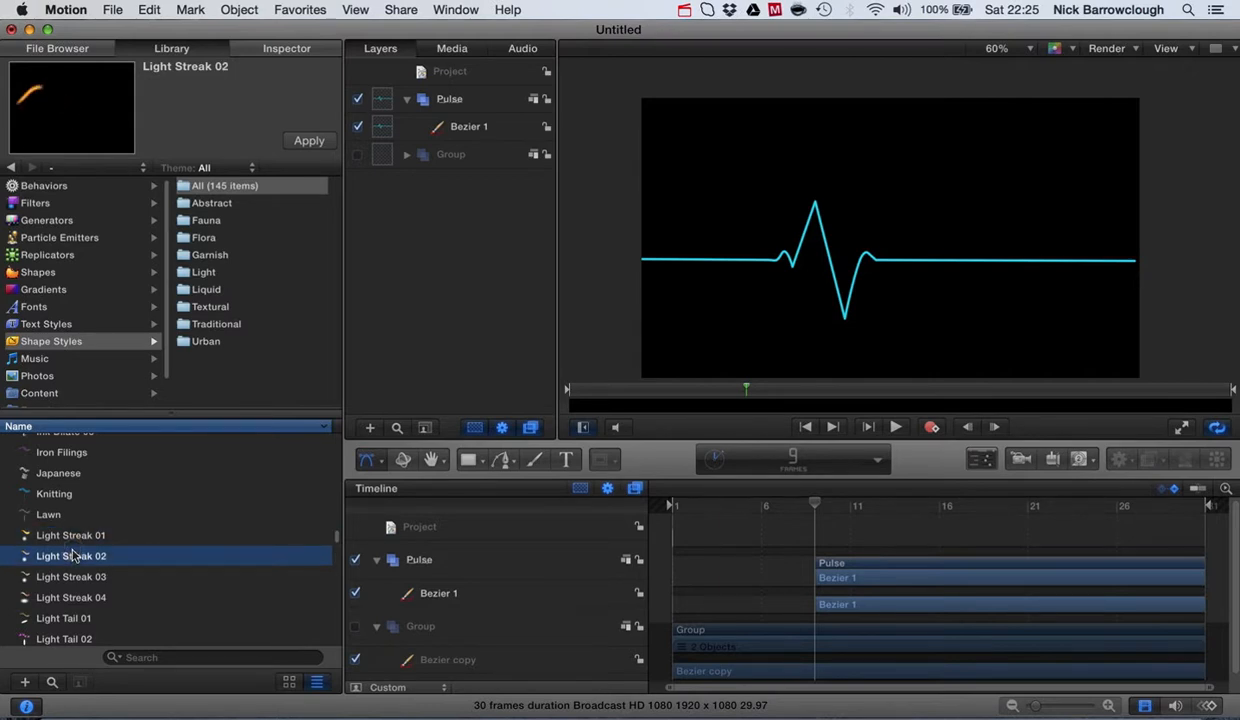
pyautogui.click(72, 576)
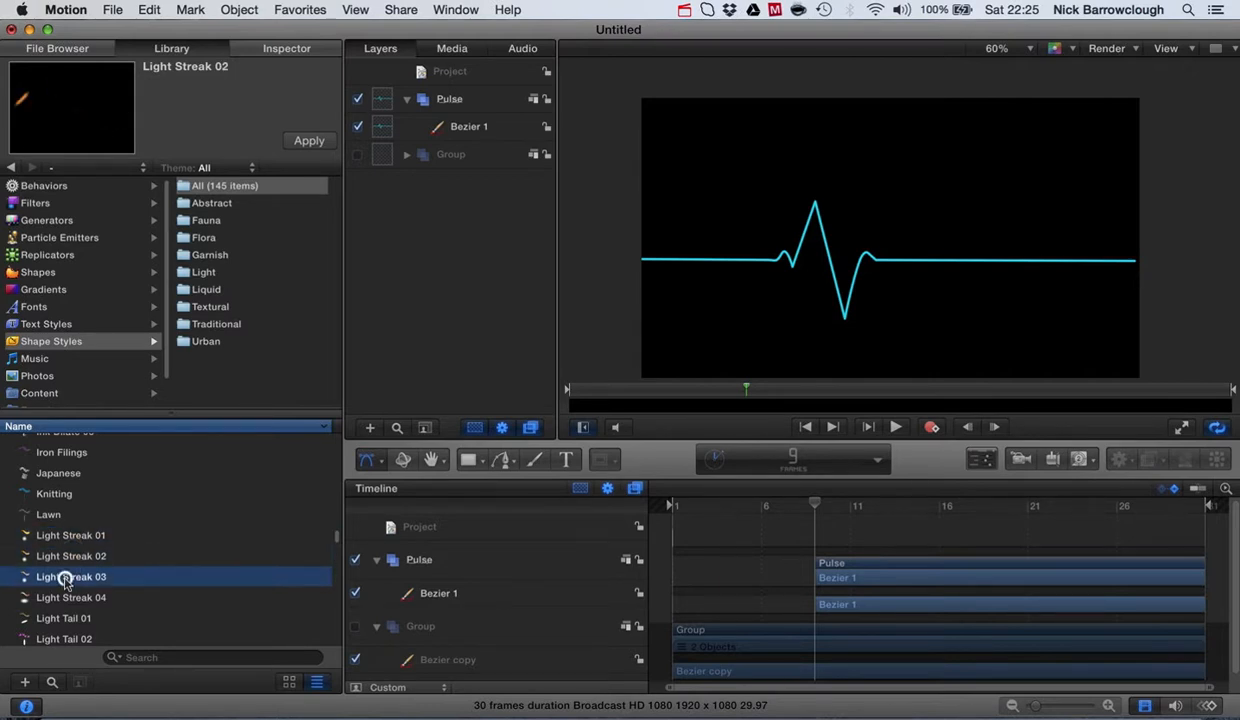
pyautogui.click(70, 576)
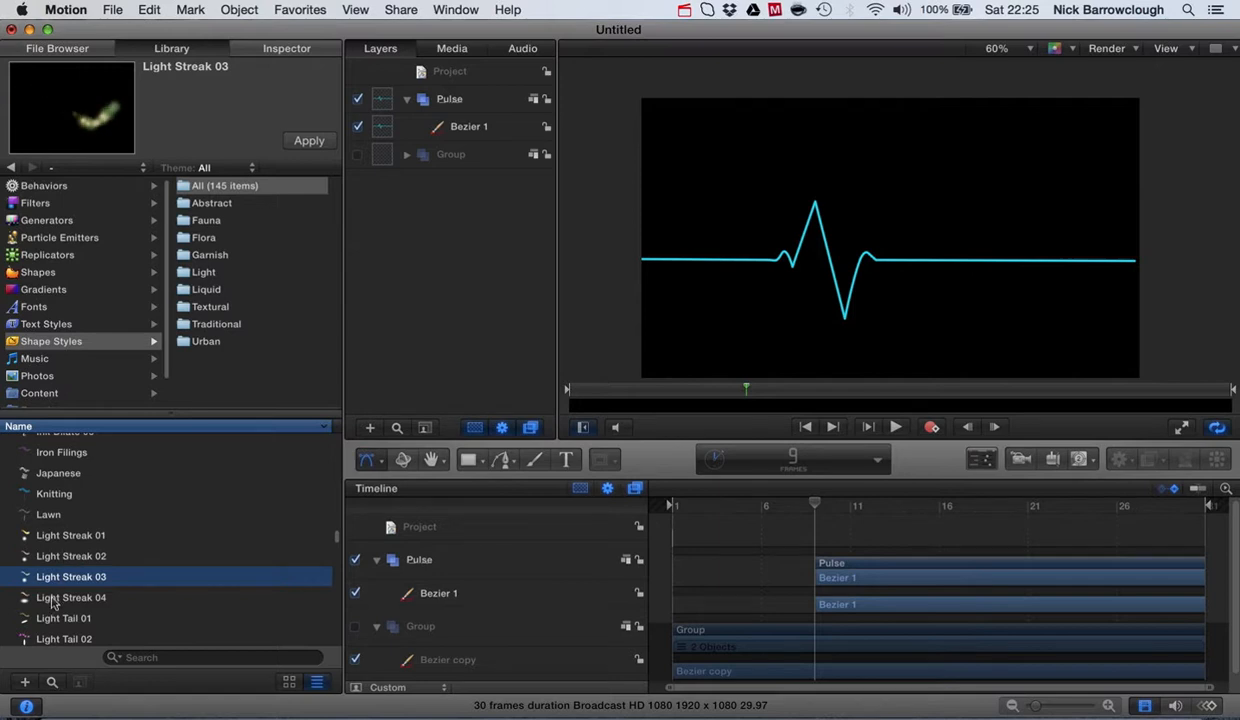
pyautogui.click(72, 596)
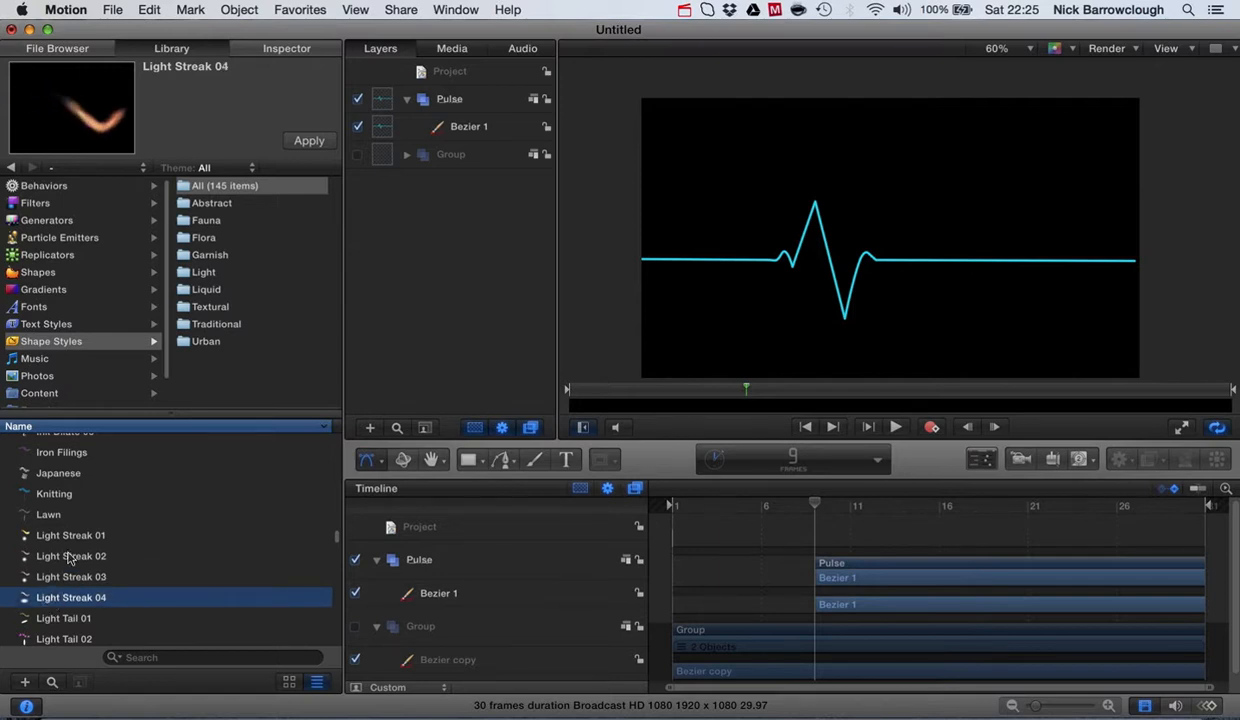
pyautogui.click(70, 556)
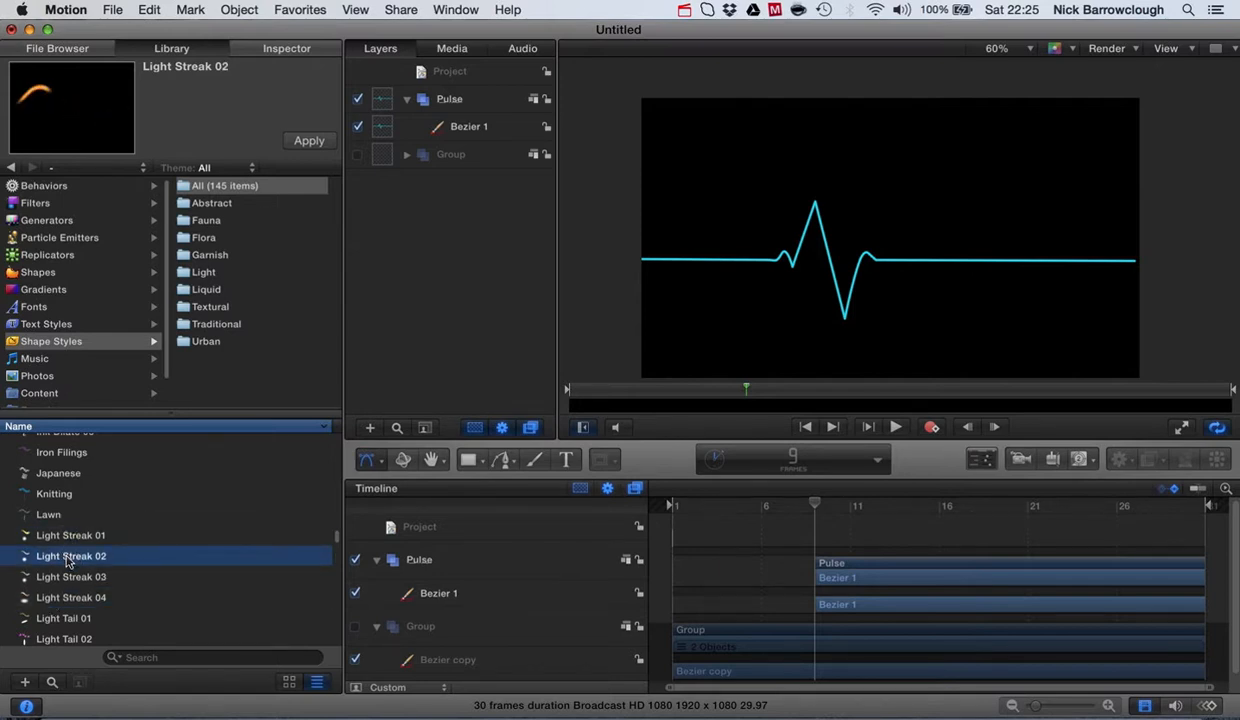
pyautogui.moveTo(72, 556); pyautogui.dragTo(438, 154)
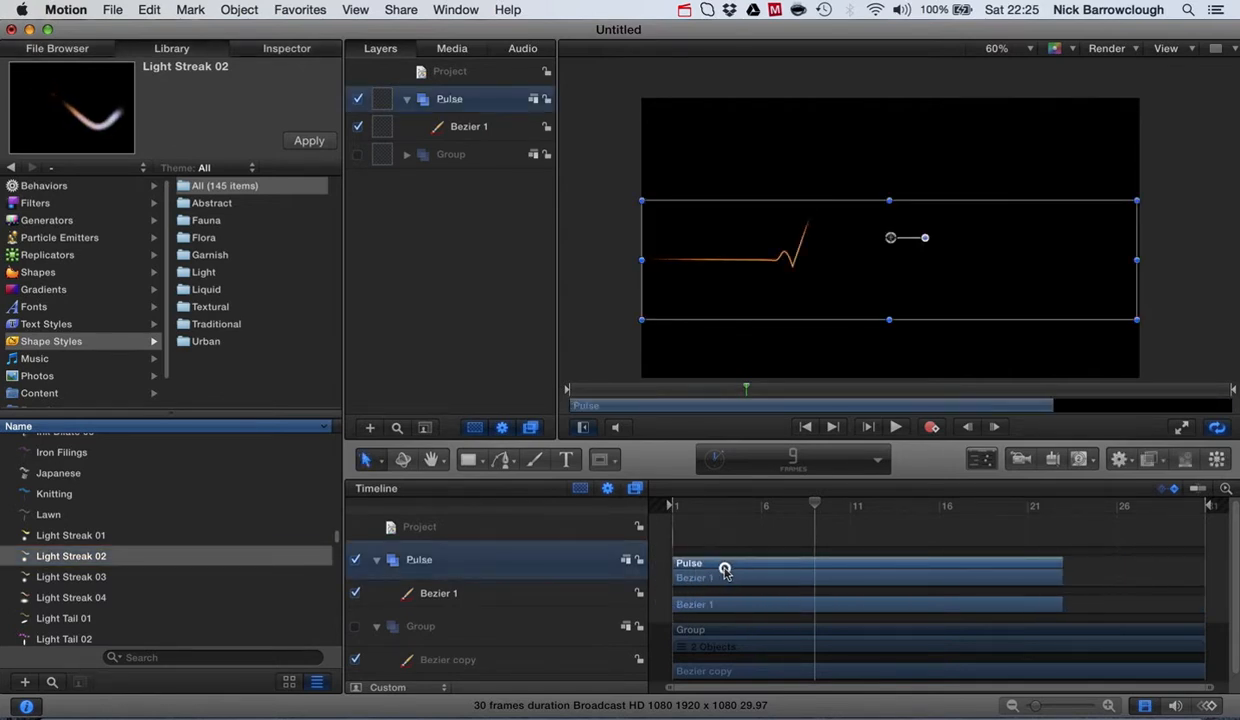
# Extend the Pulse group to the project end and play back the streak along the line
pyautogui.moveTo(1060, 568); pyautogui.dragTo(1210, 568)
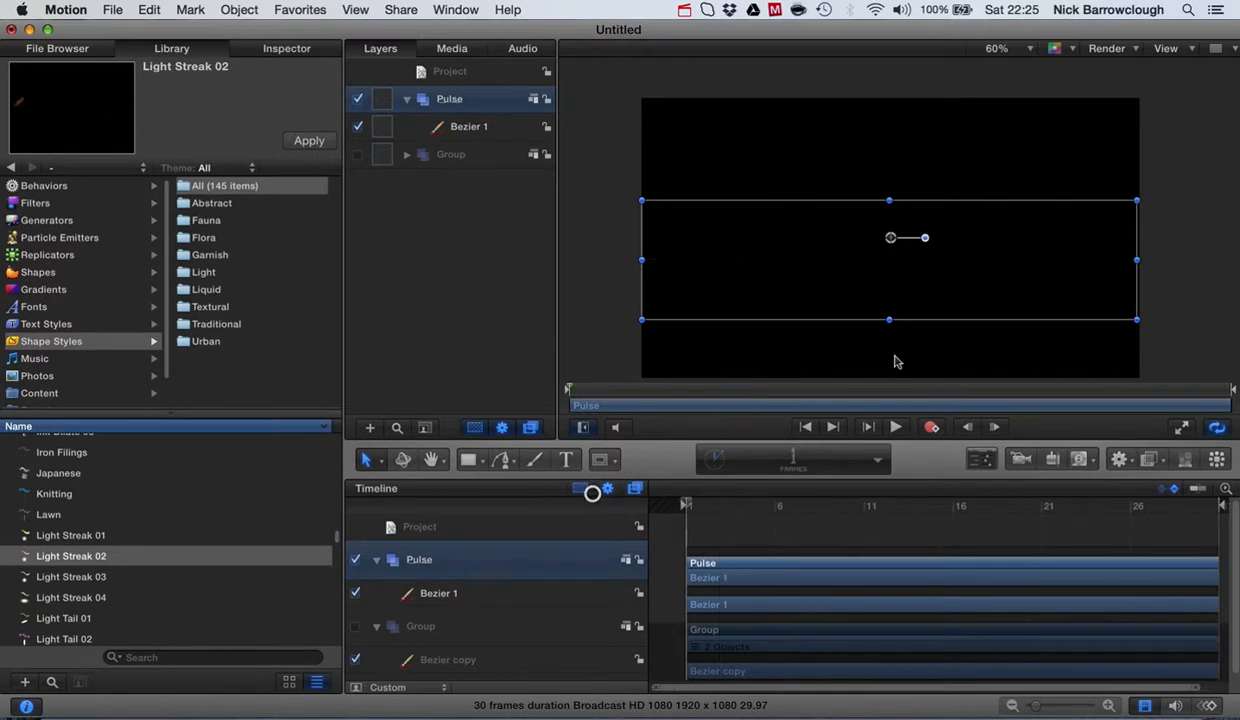
pyautogui.click(894, 428)
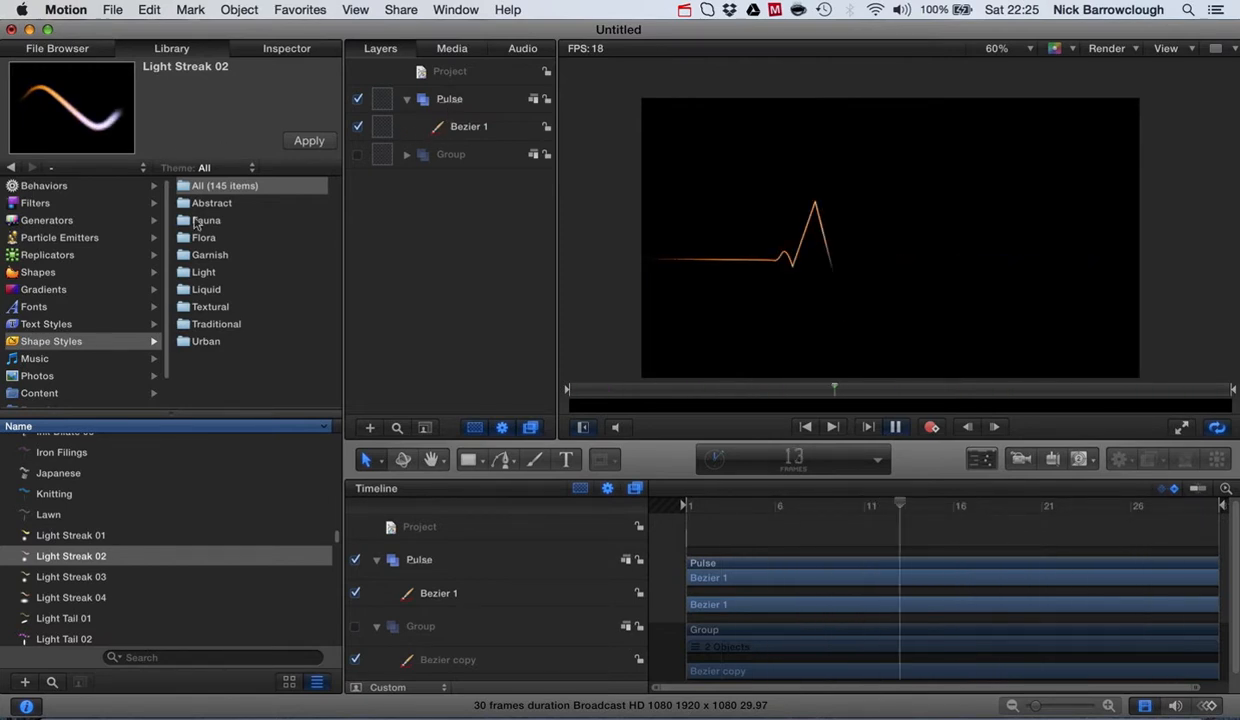
pyautogui.click(468, 126)
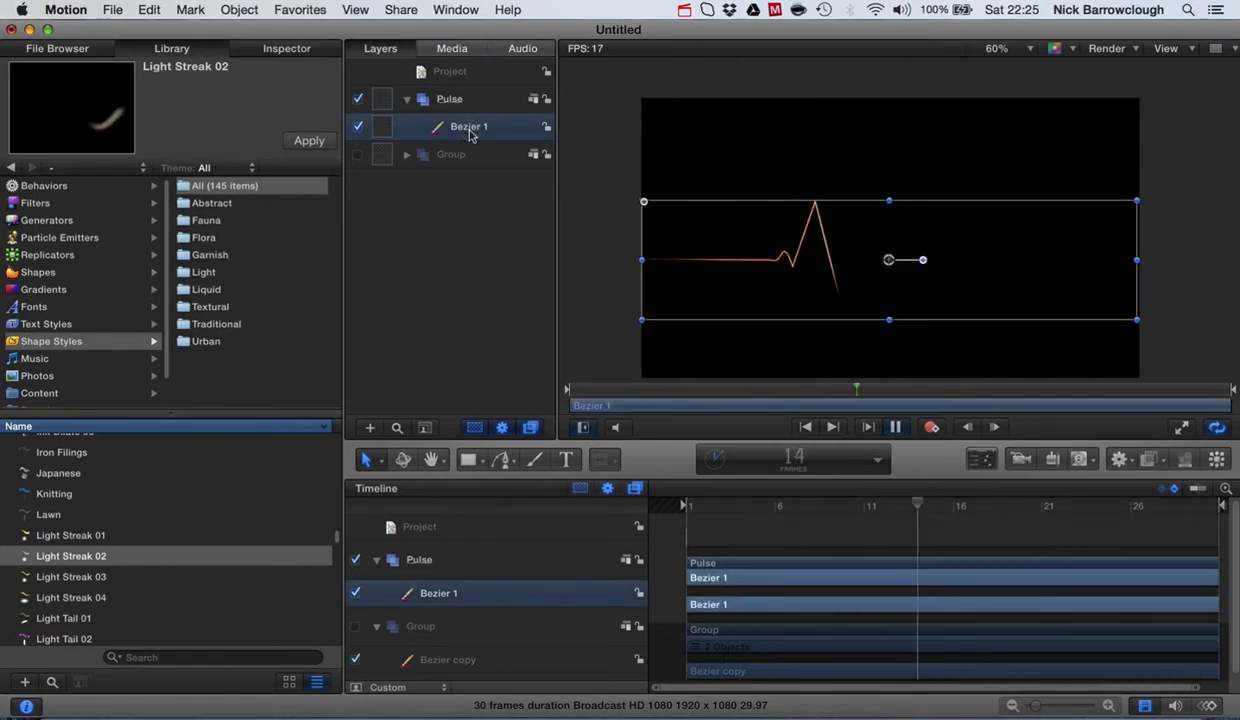
pyautogui.click(288, 48)
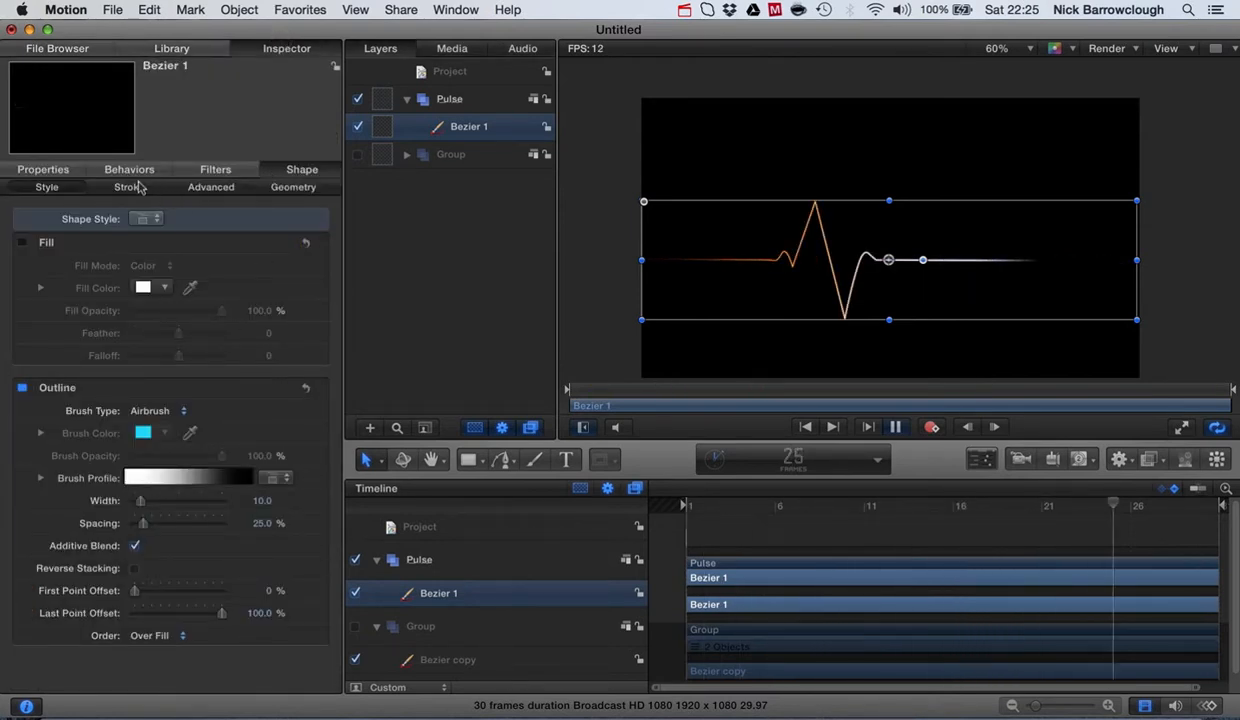
# Set the Stroke Color Mode to Use Brush Color and play back to check the cyan streak
pyautogui.click(128, 188)
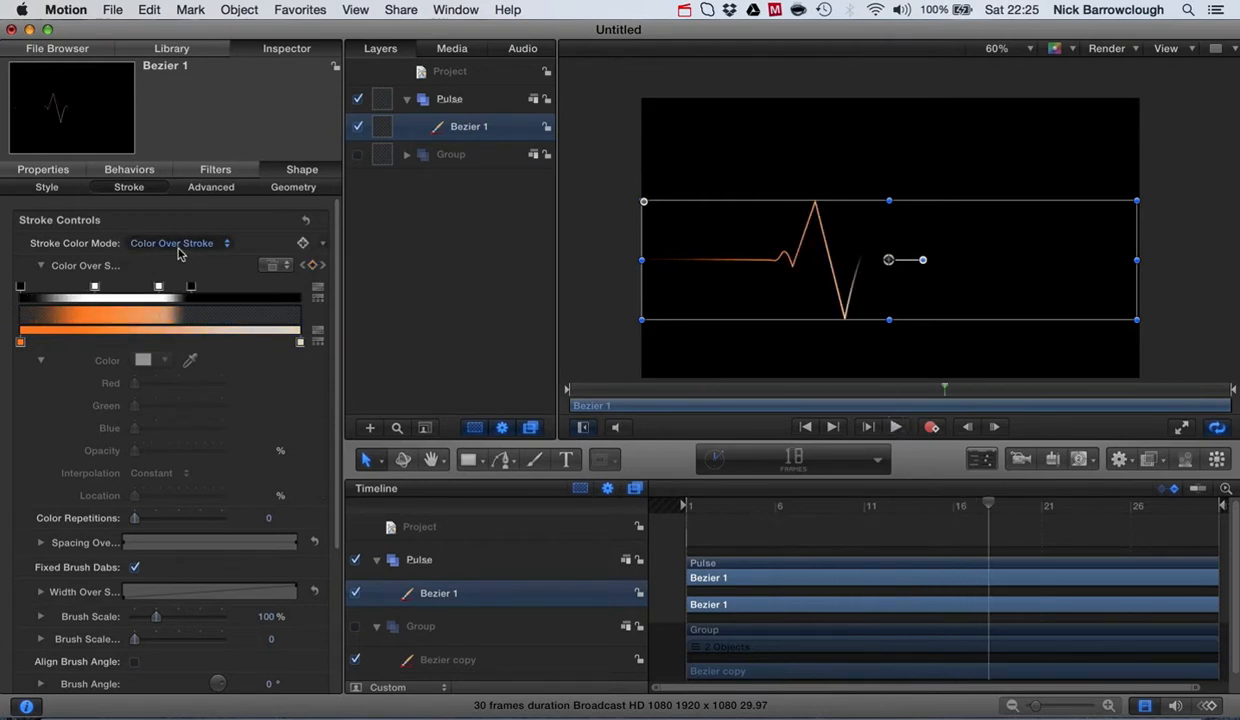
pyautogui.click(178, 244)
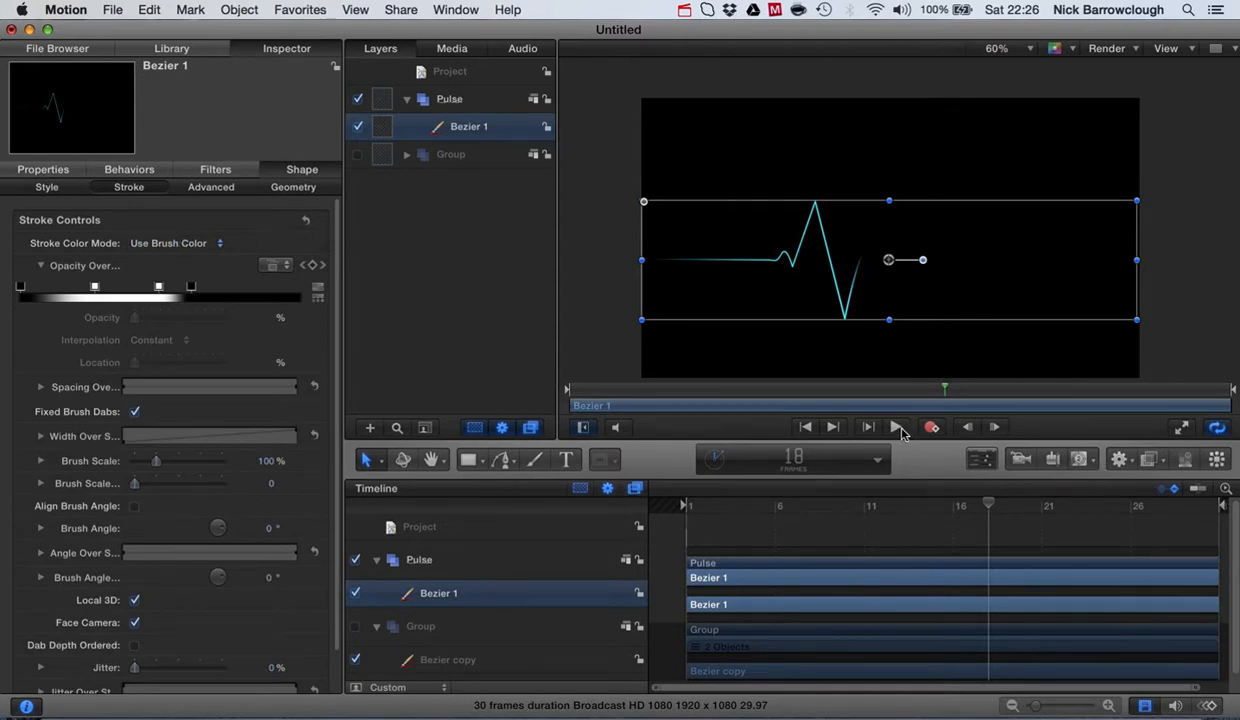
pyautogui.click(900, 428)
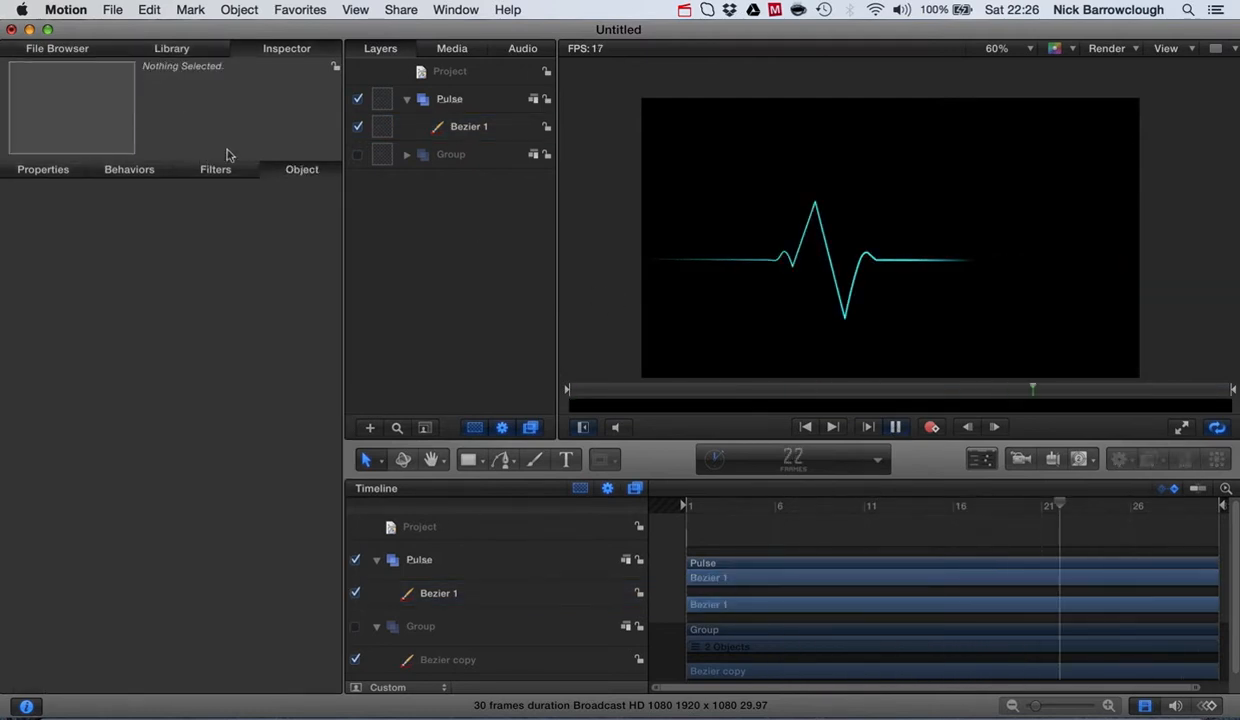
pyautogui.click(468, 126)
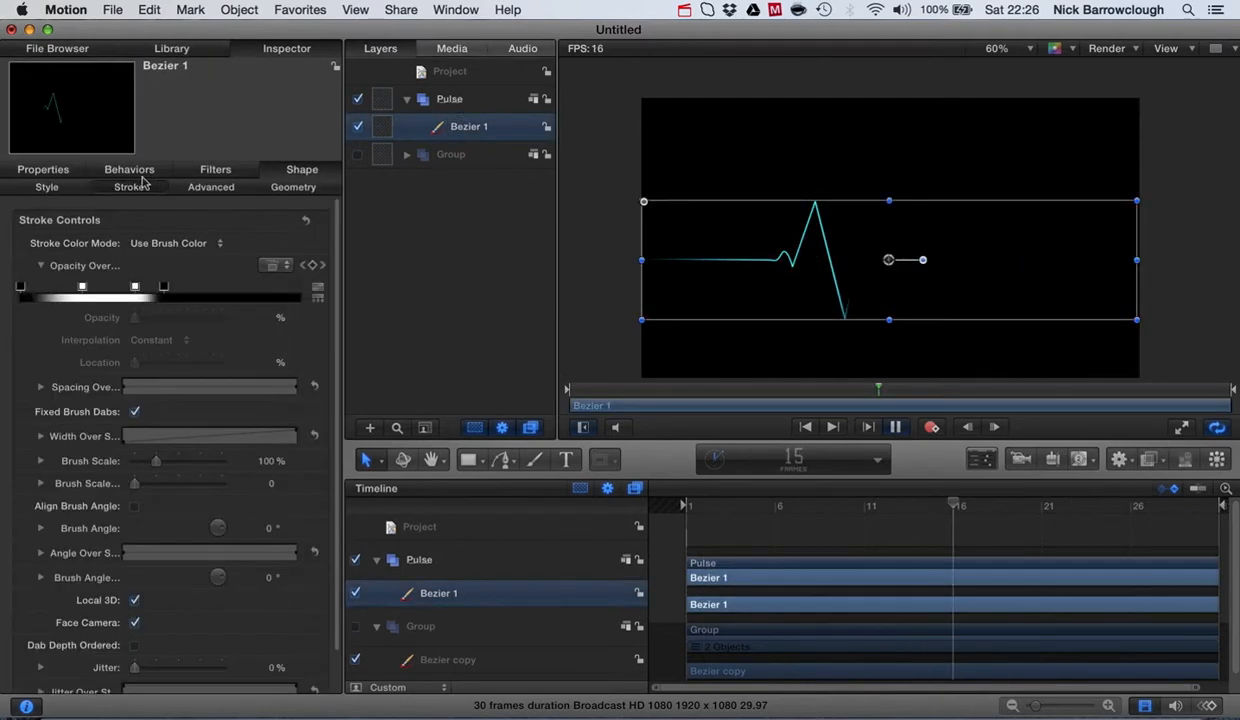
pyautogui.click(44, 168)
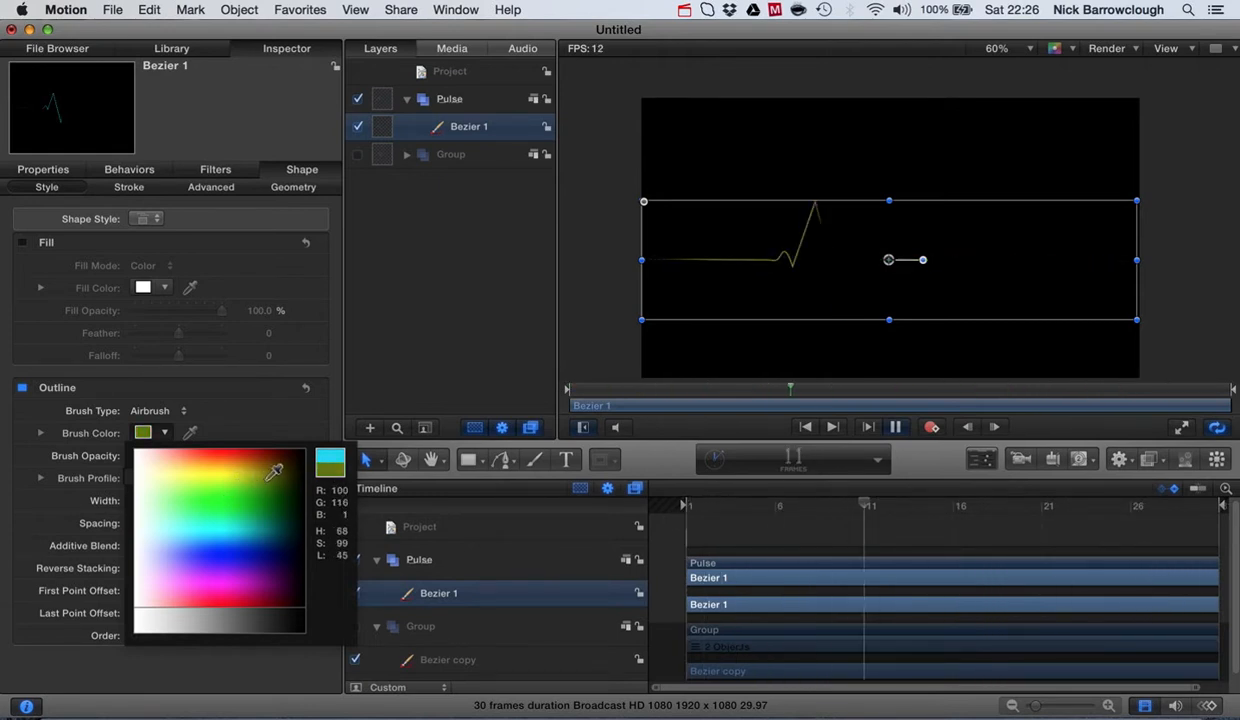
pyautogui.click(252, 450)
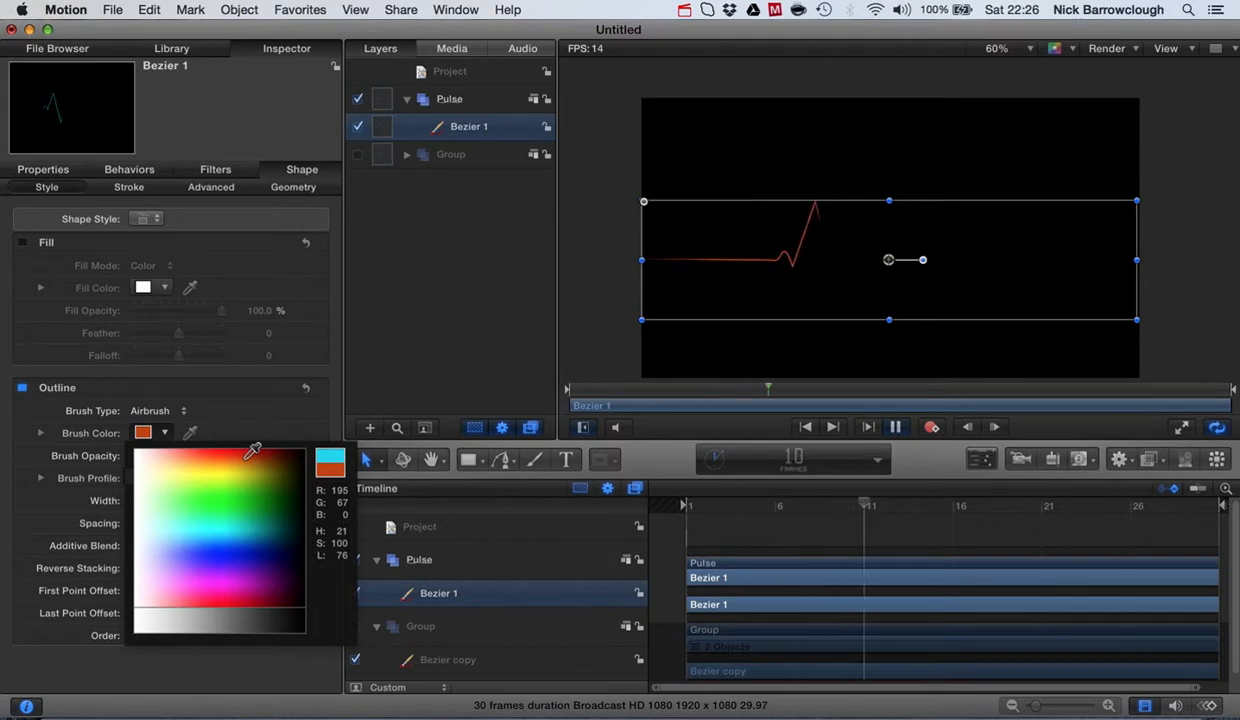
pyautogui.click(228, 530)
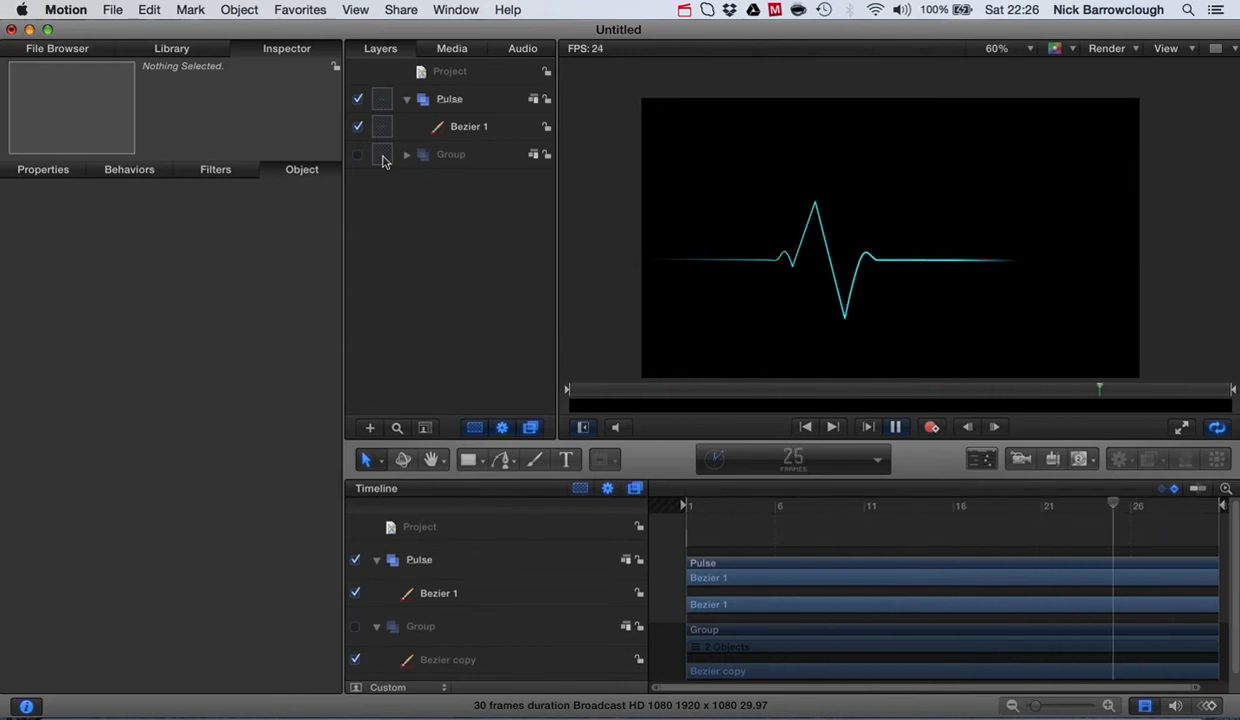
pyautogui.click(898, 428)
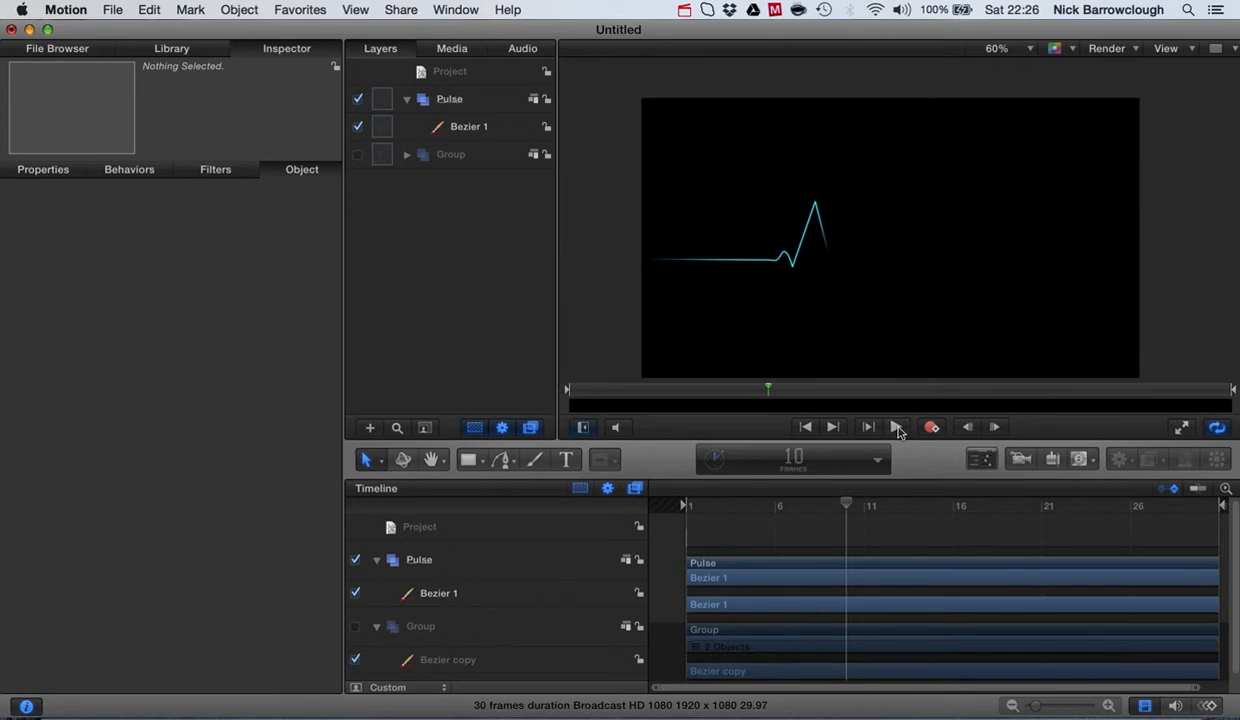
pyautogui.click(896, 428)
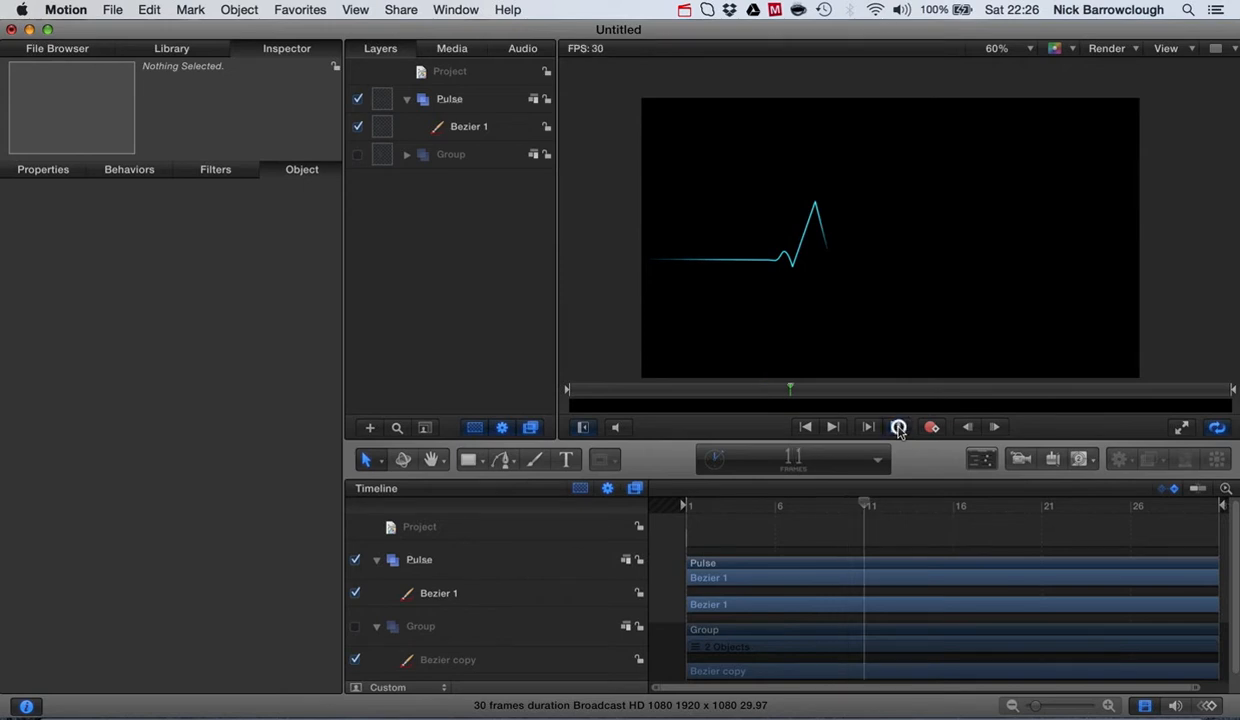
pyautogui.click(898, 428)
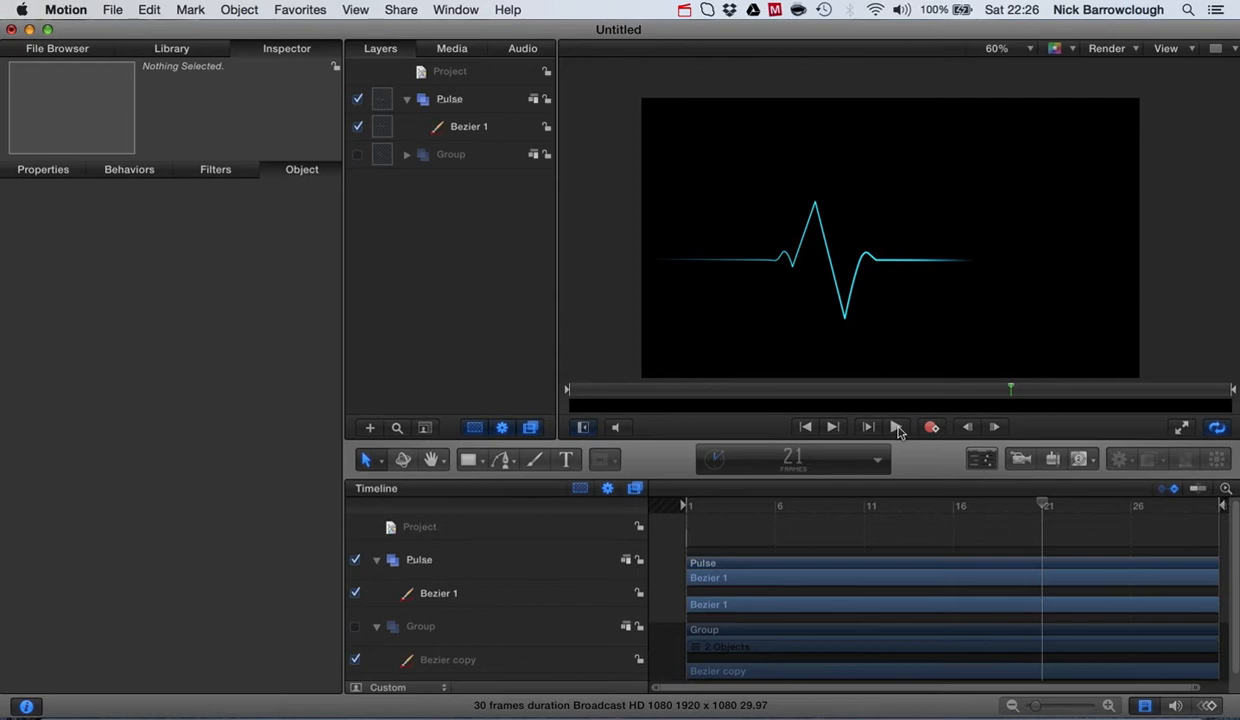